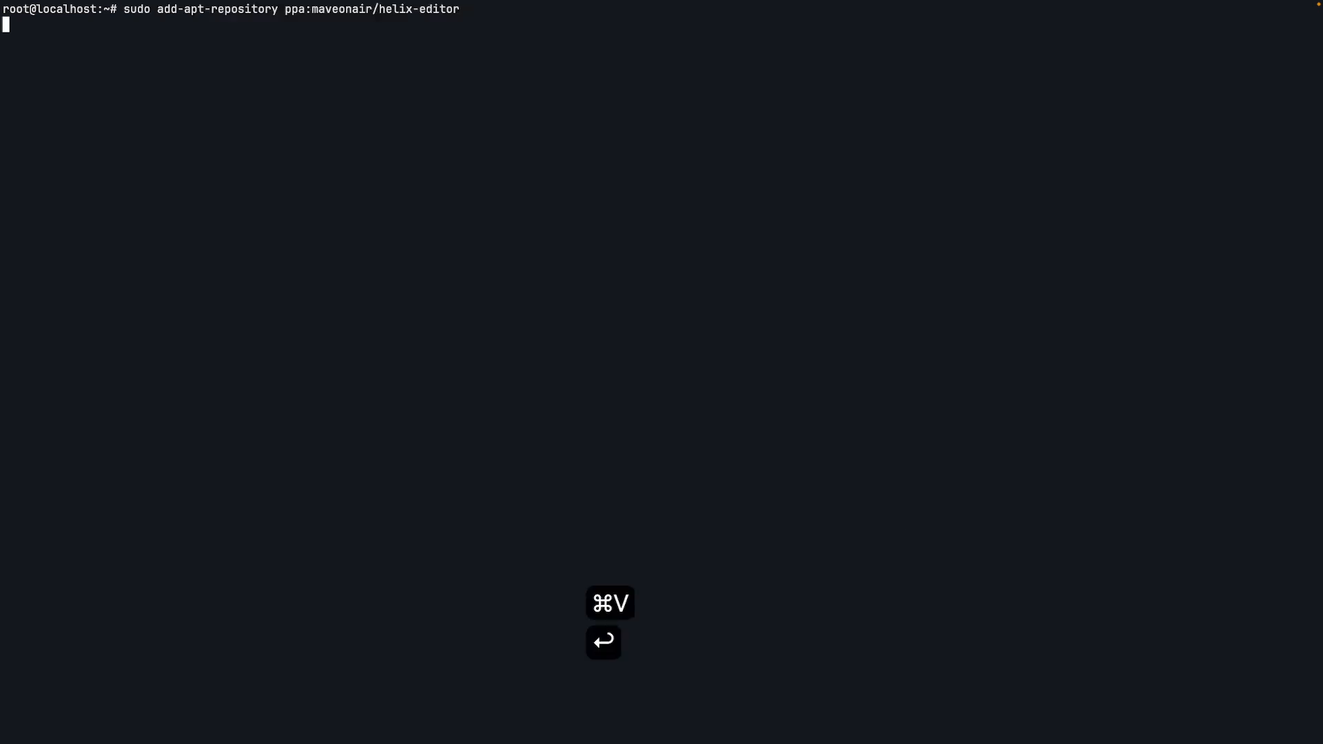
Add the ppa:maveonair/helix-editor repository, confirming the prompt
key(Return)
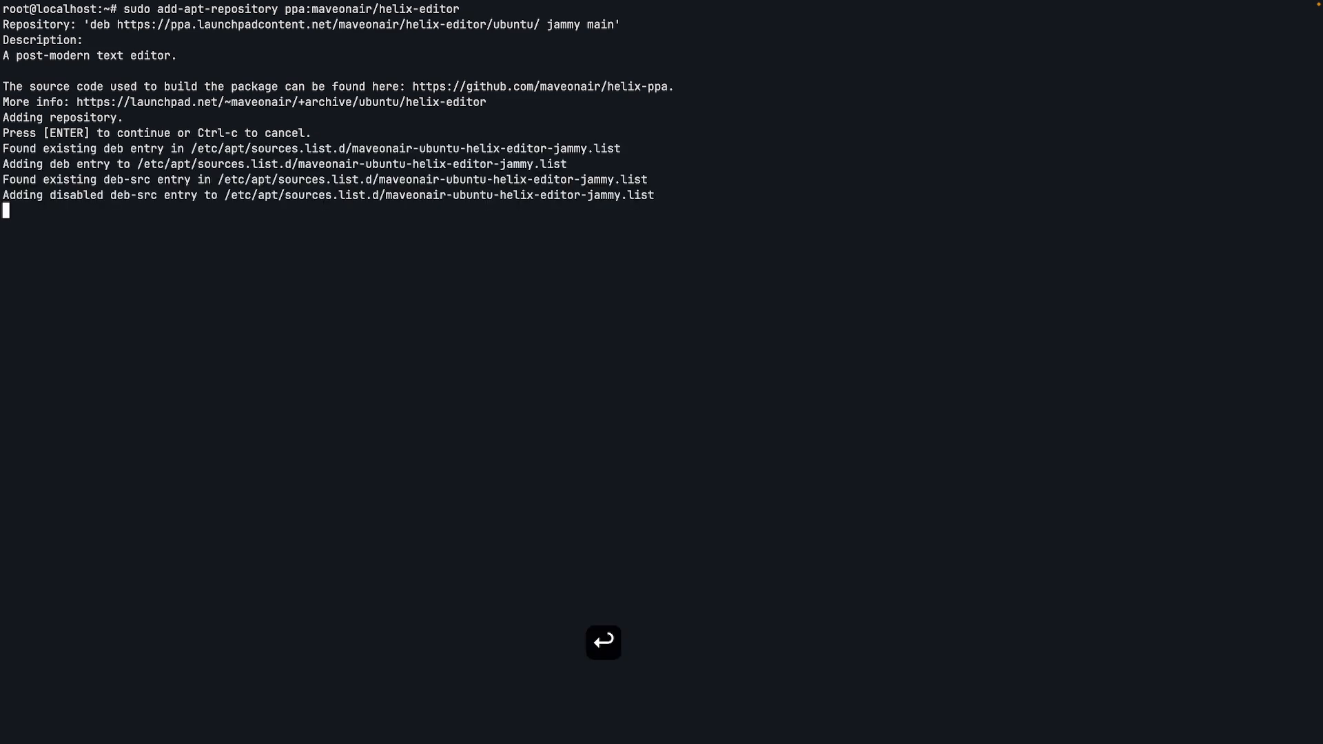
key(Return)
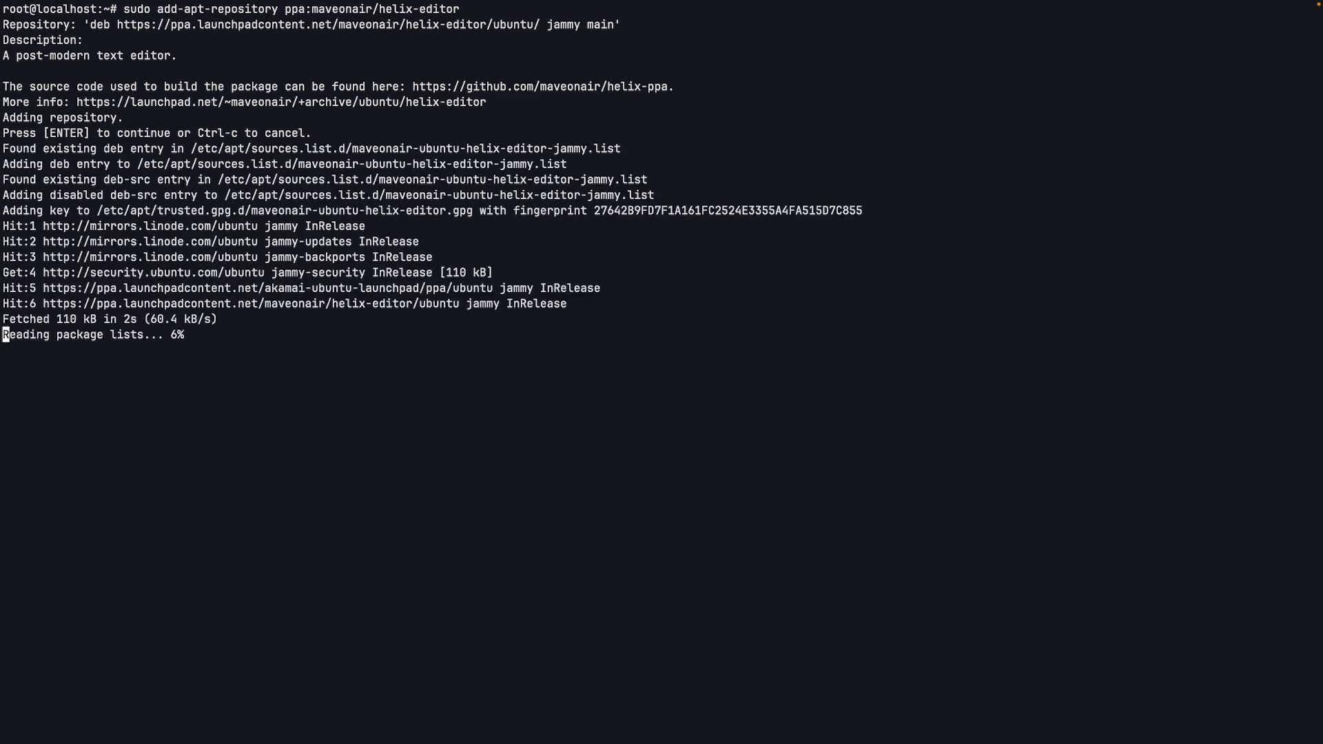
Install the helix package with apt install helix
text(alhost:~# a)
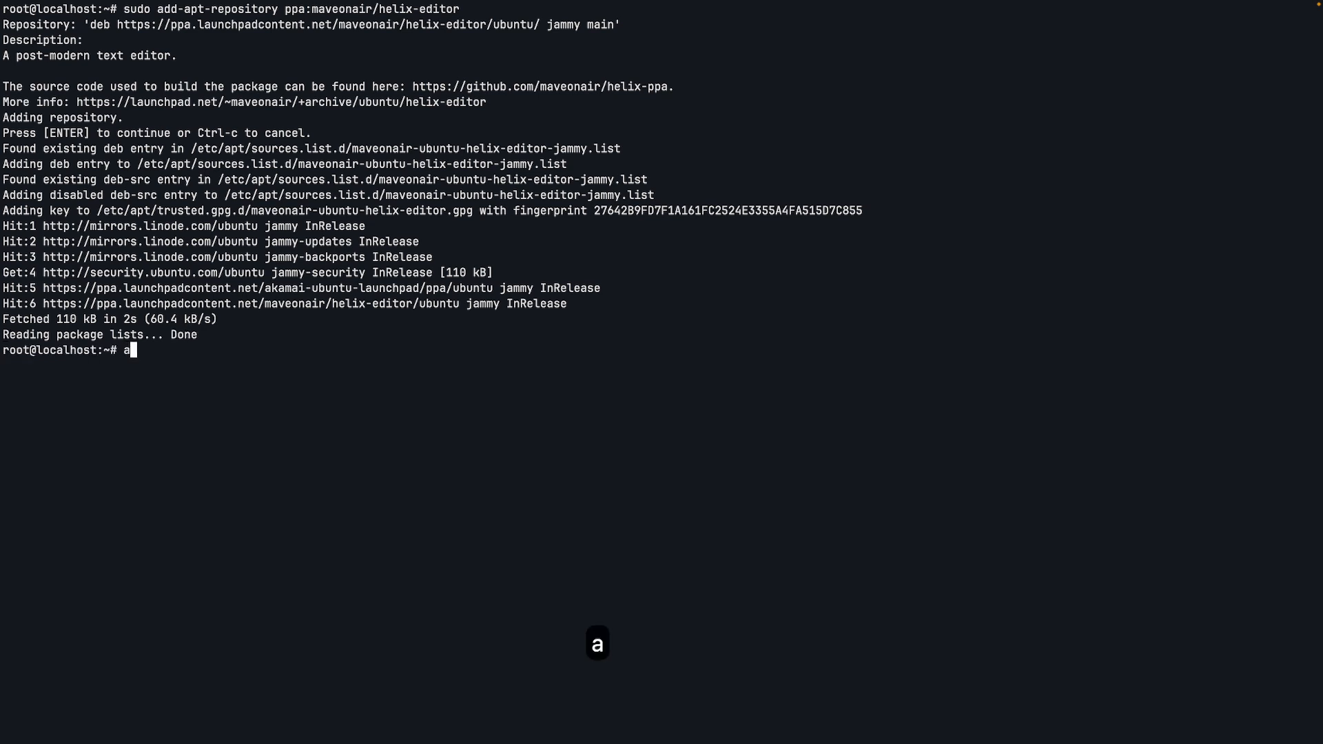
text(pt)
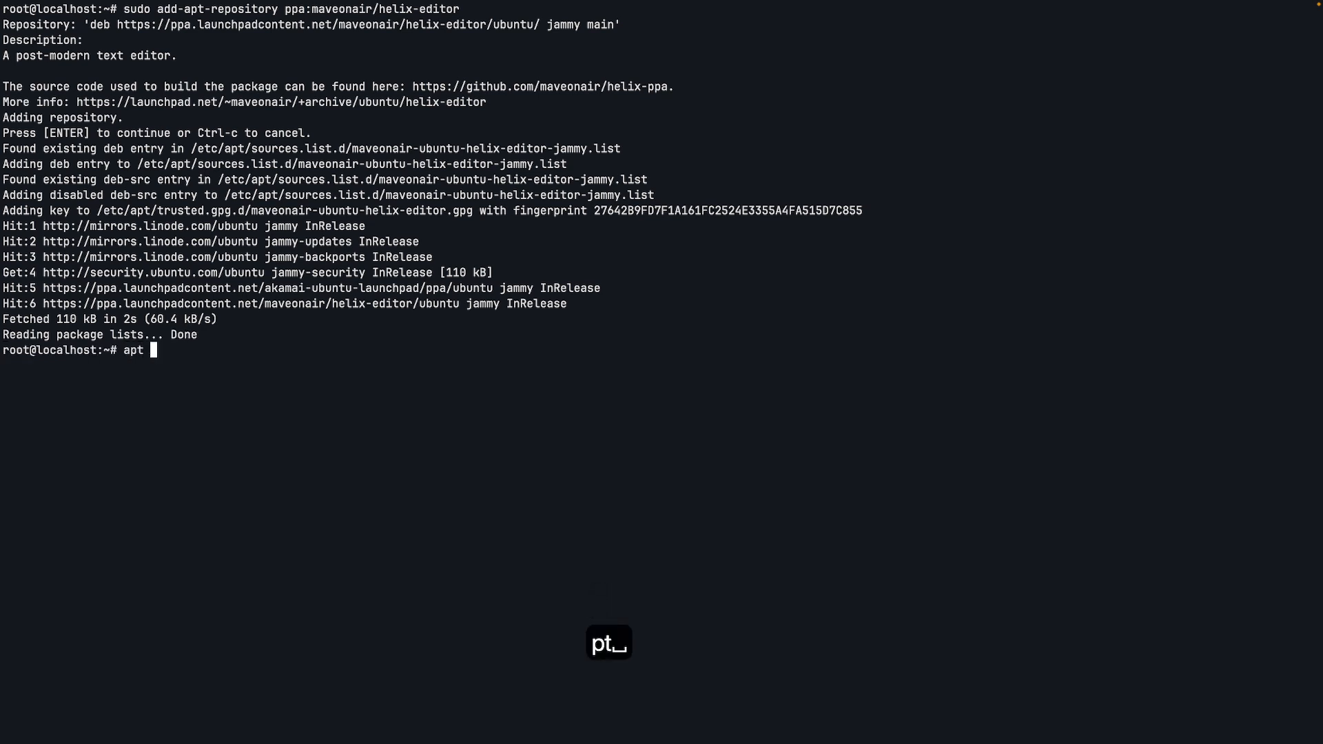
text(install helix)
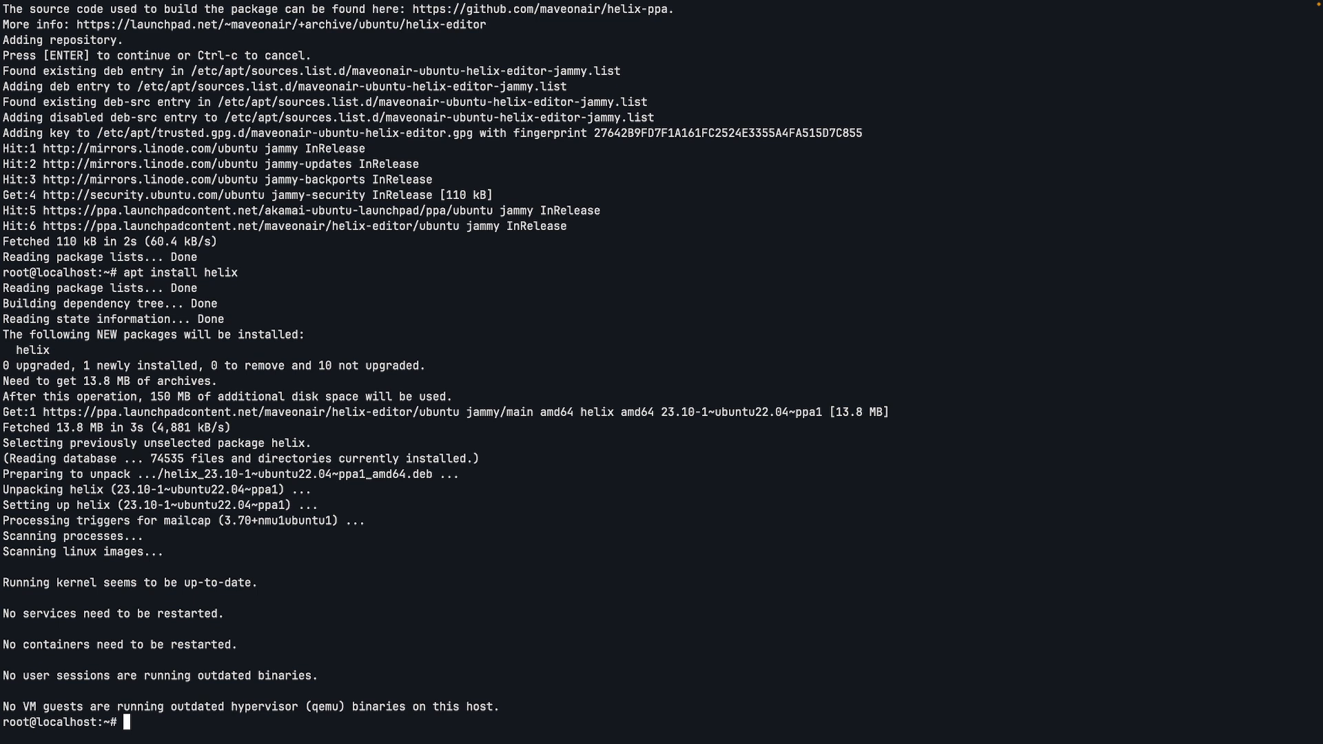
text(h)
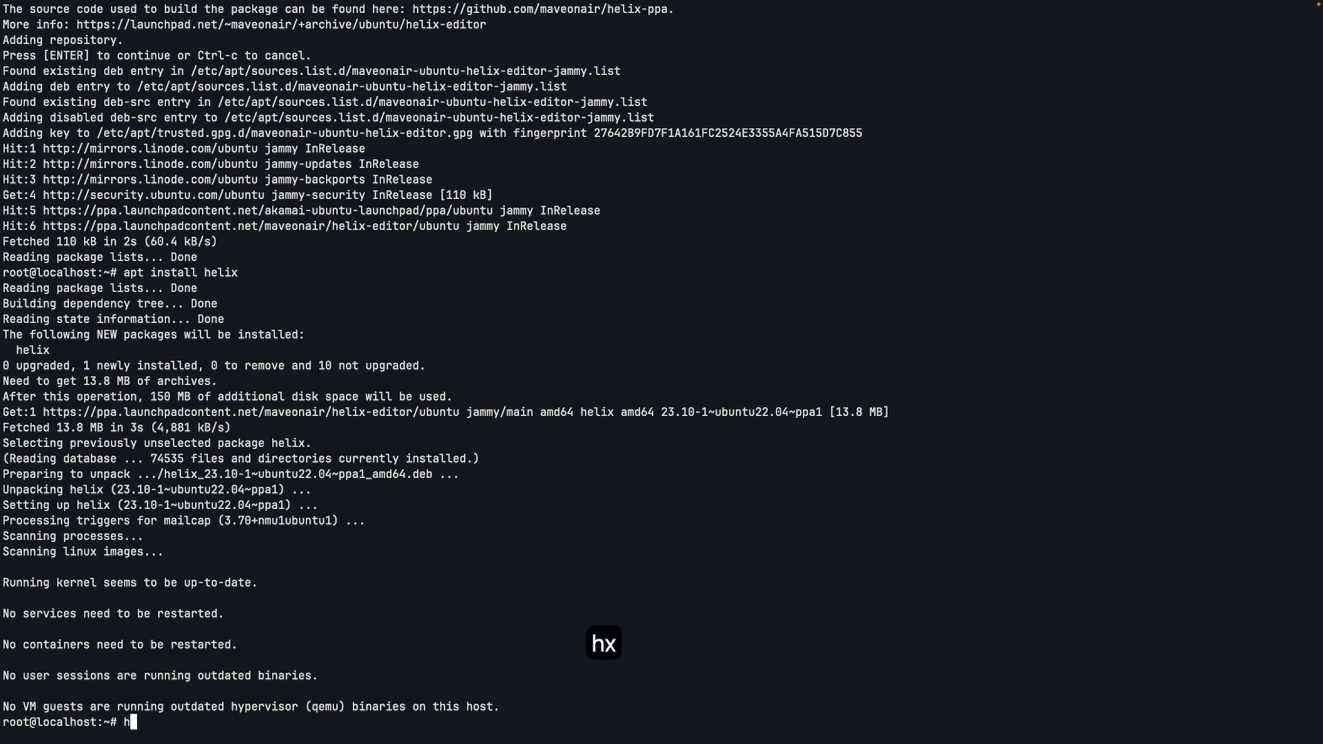
key(Return)
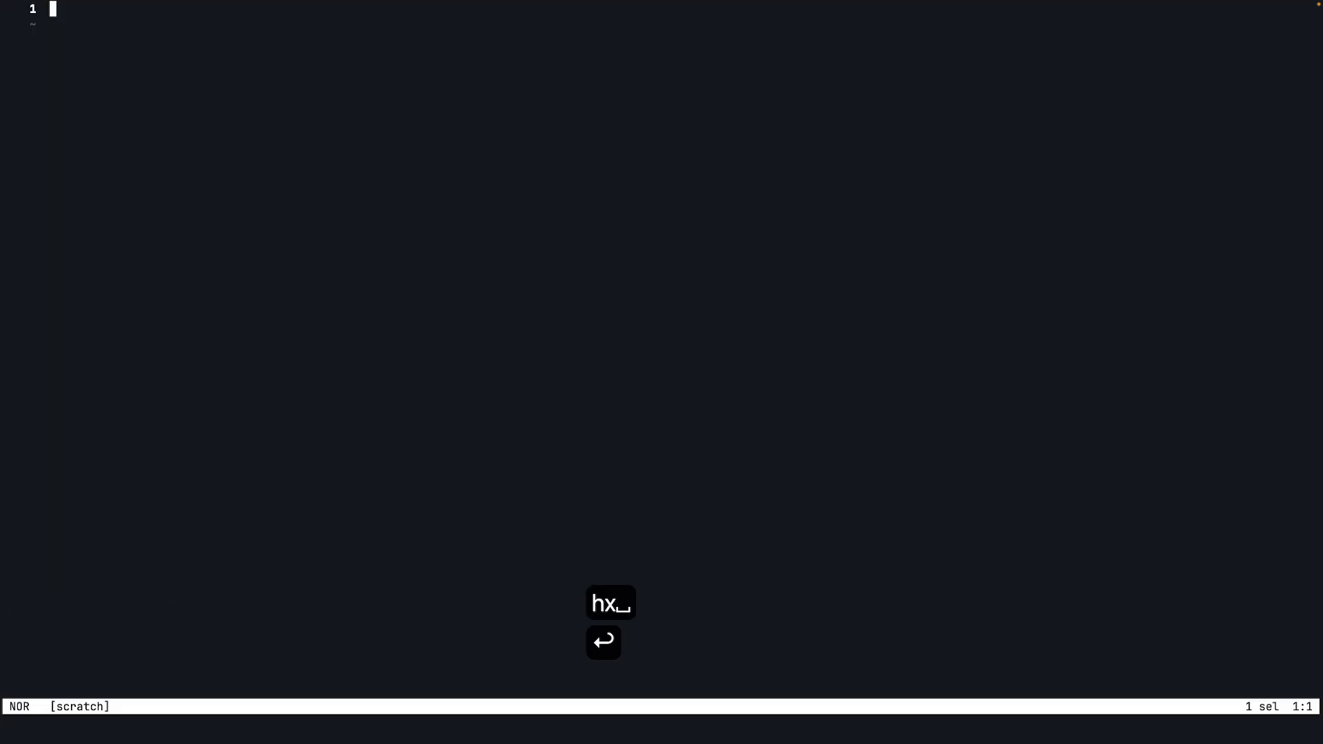
text(:q)
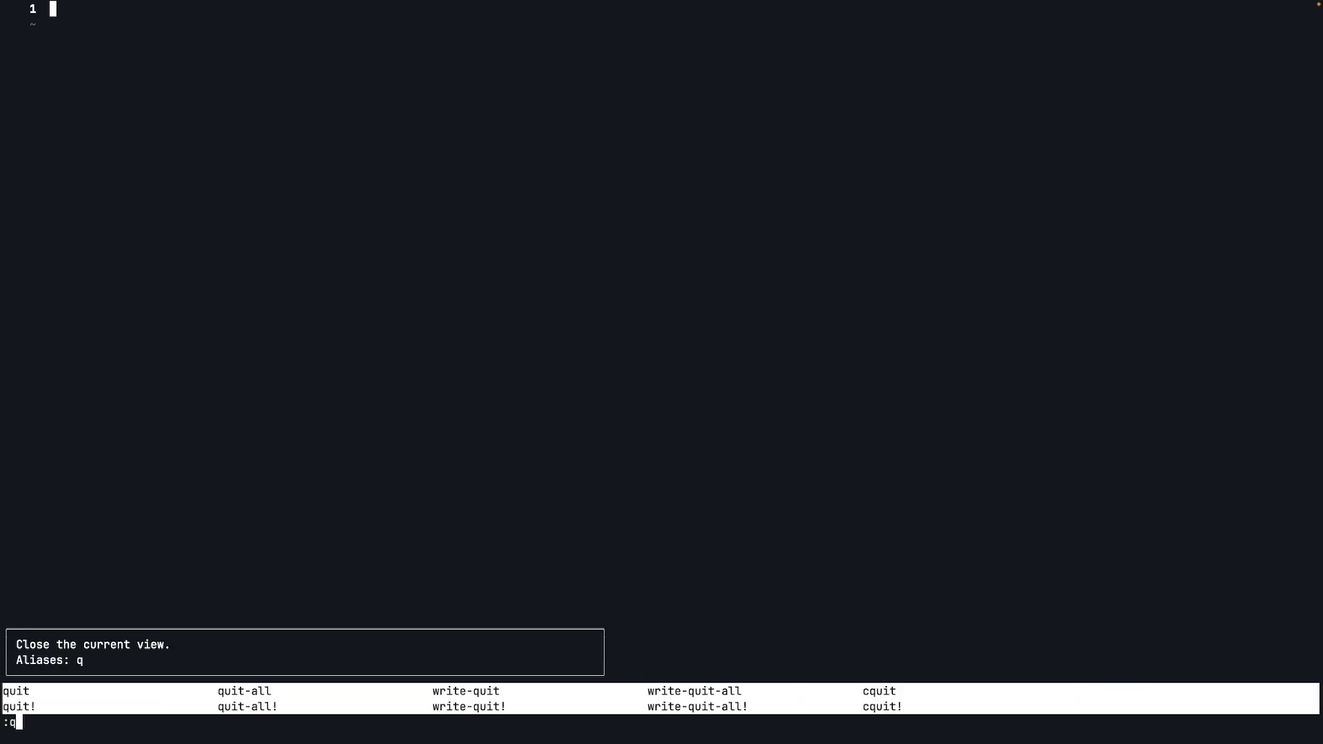
key(Return)
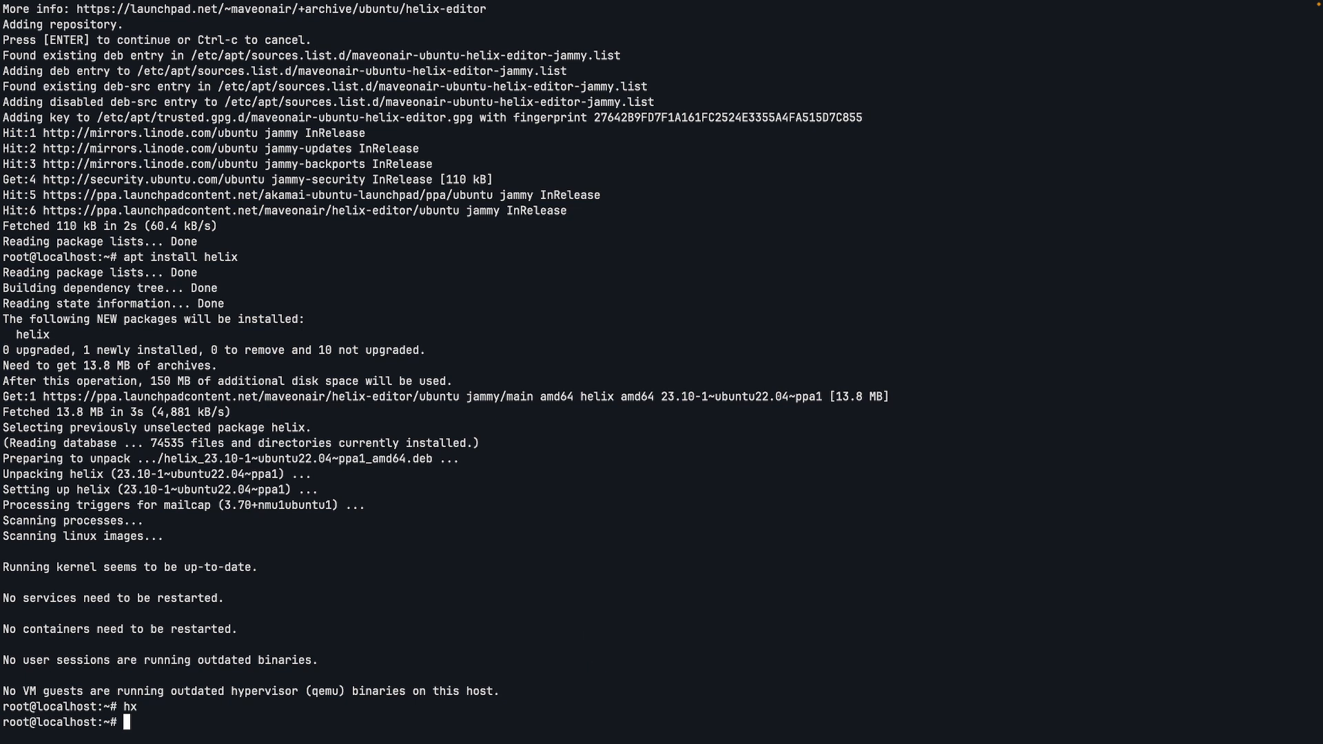
Export COLORTERM=truecolor in the current shell, then begin the hx command
text(export COL)
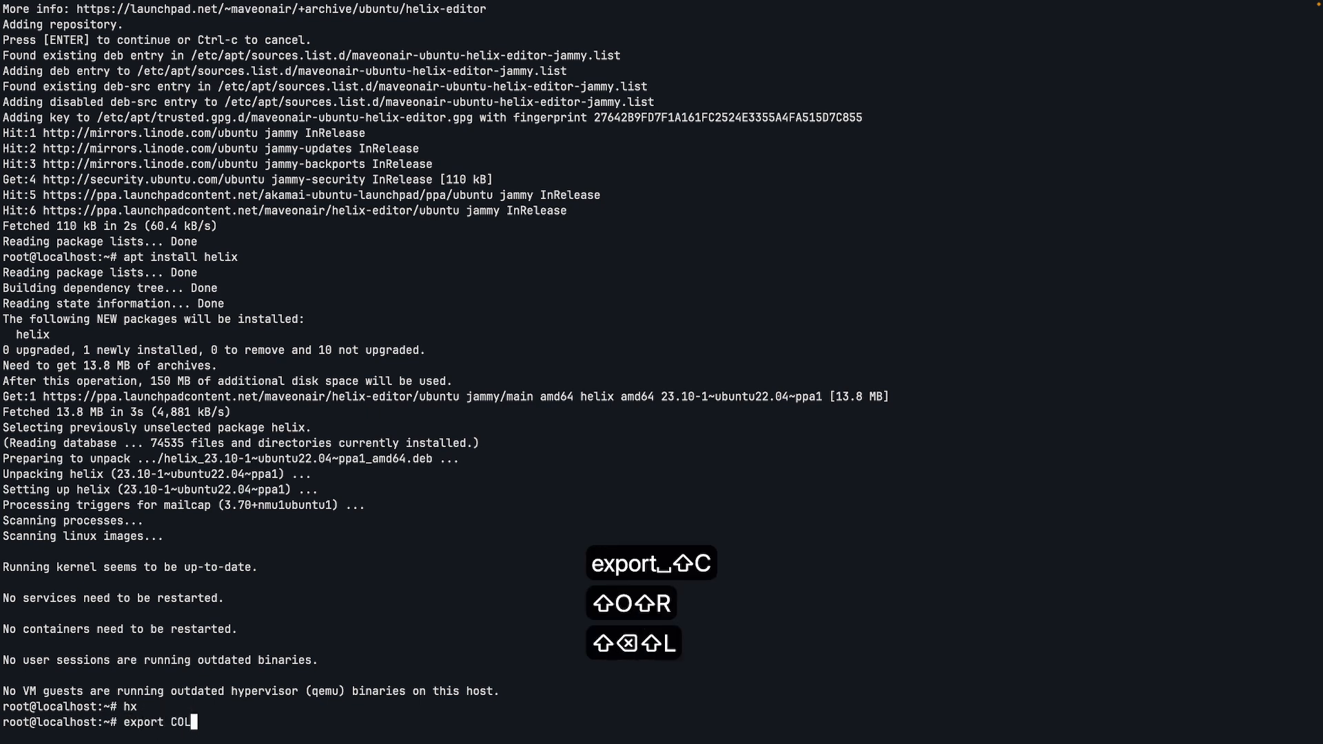
text(ORTERM)
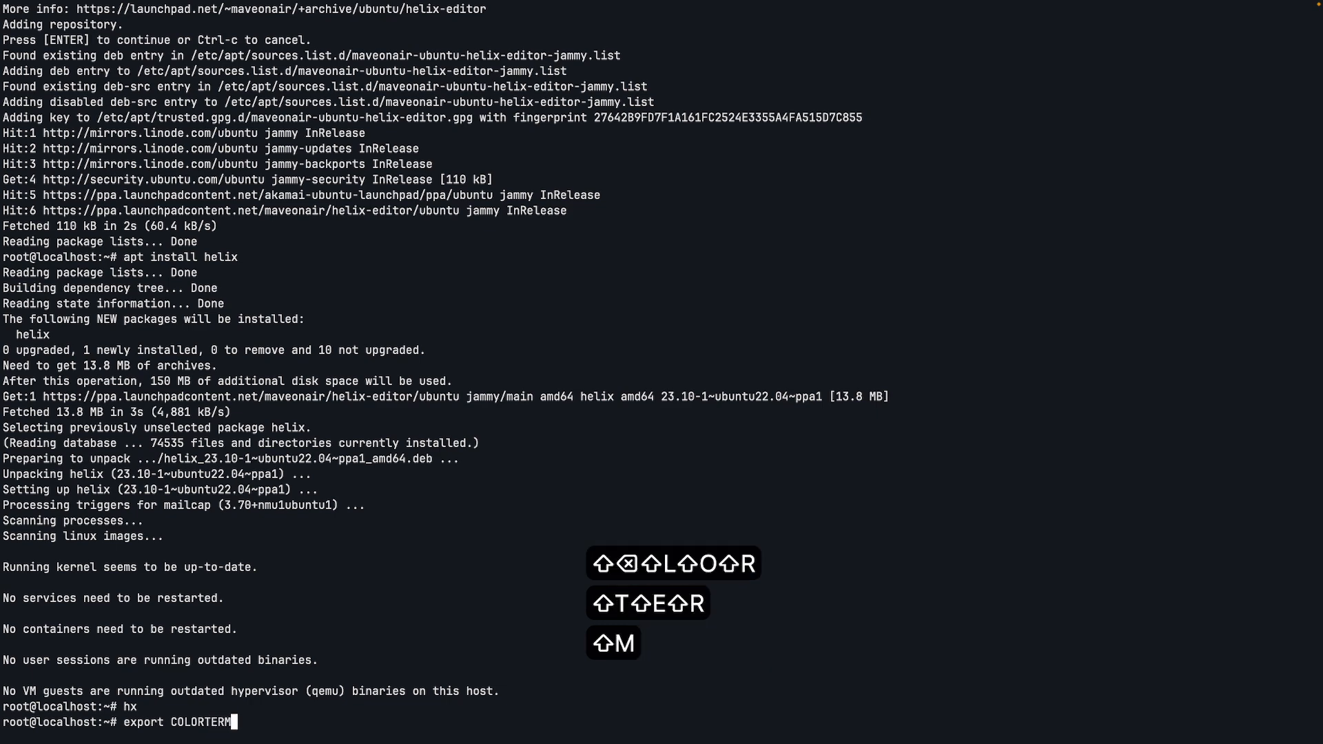
text(truecolor)
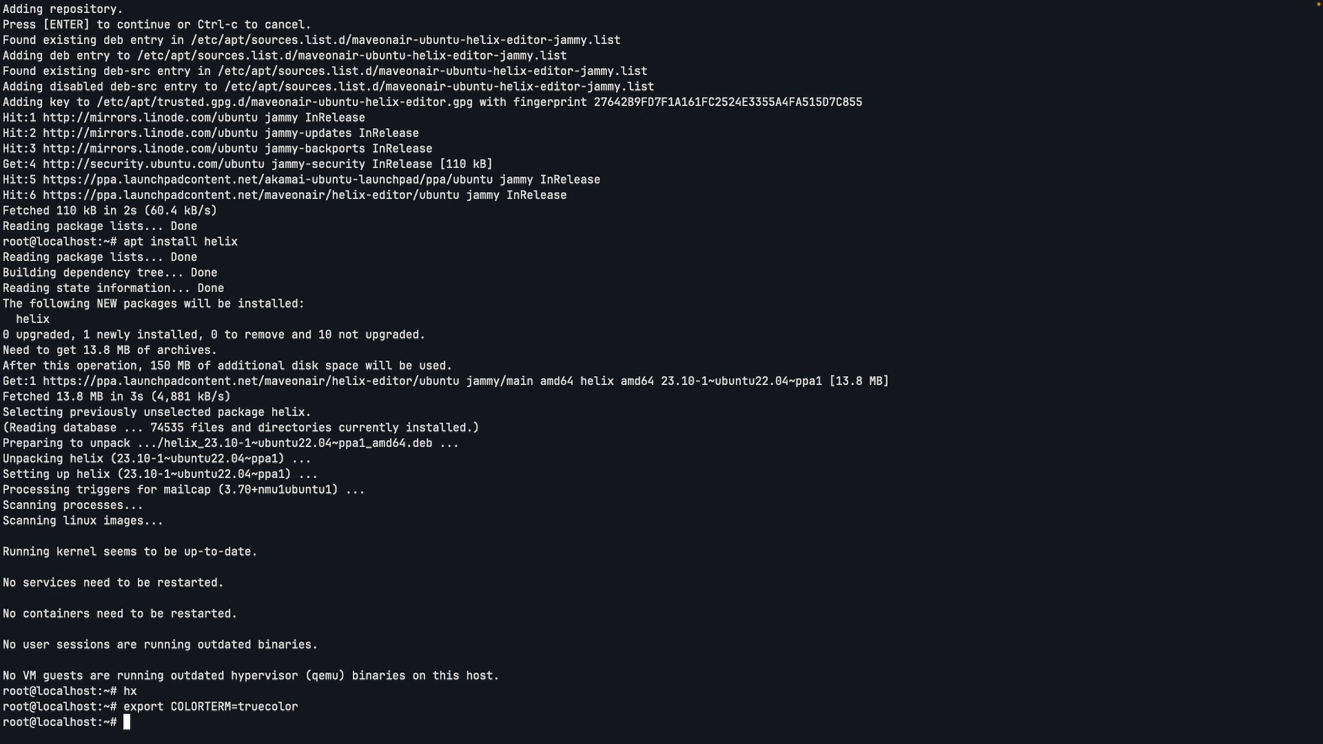
text(hx)
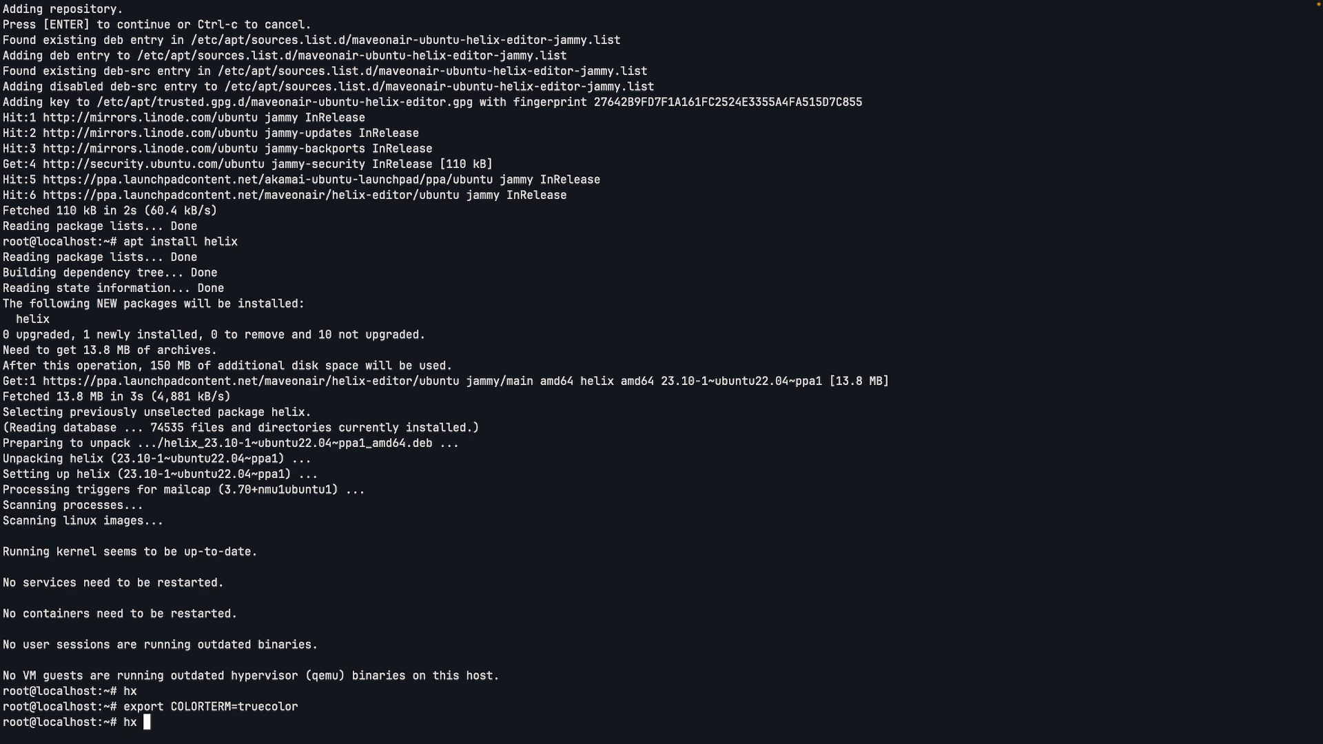
Open ~/.bashrc in Helix and start a new line after its last line
text(~)
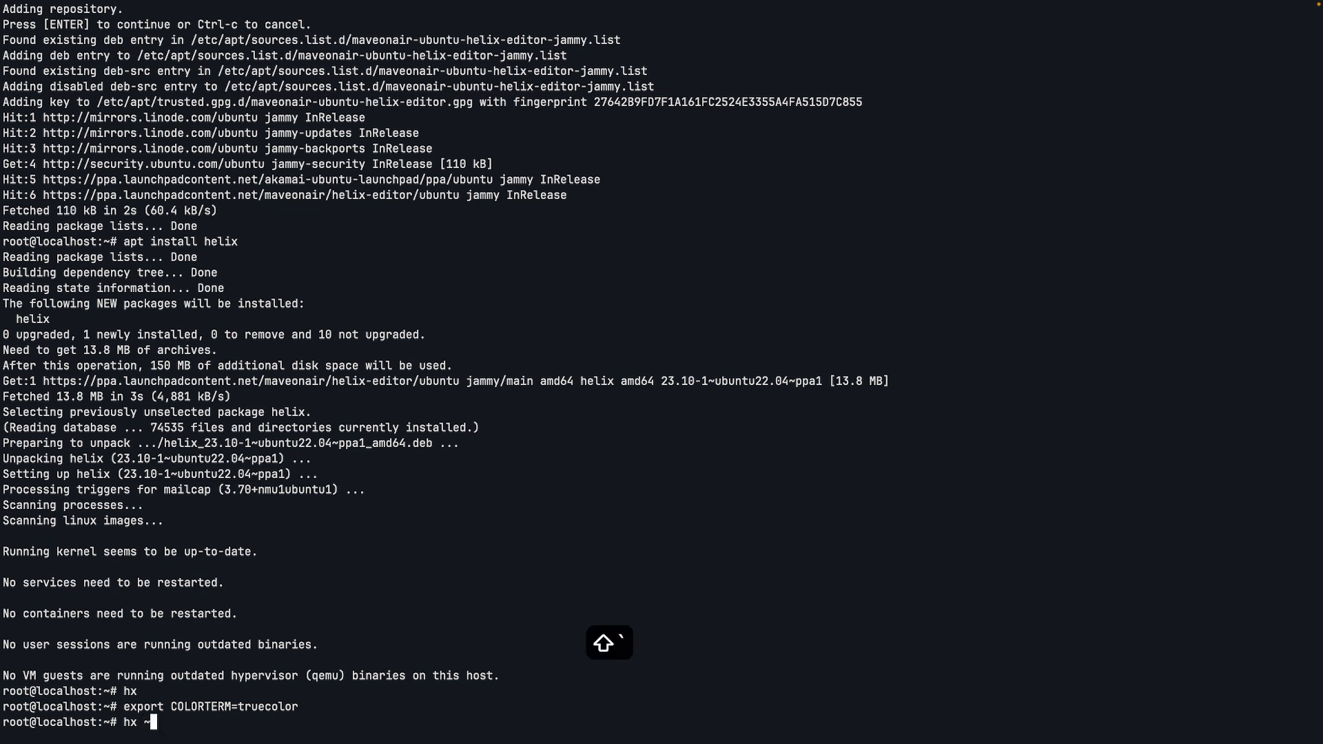
text(/.)
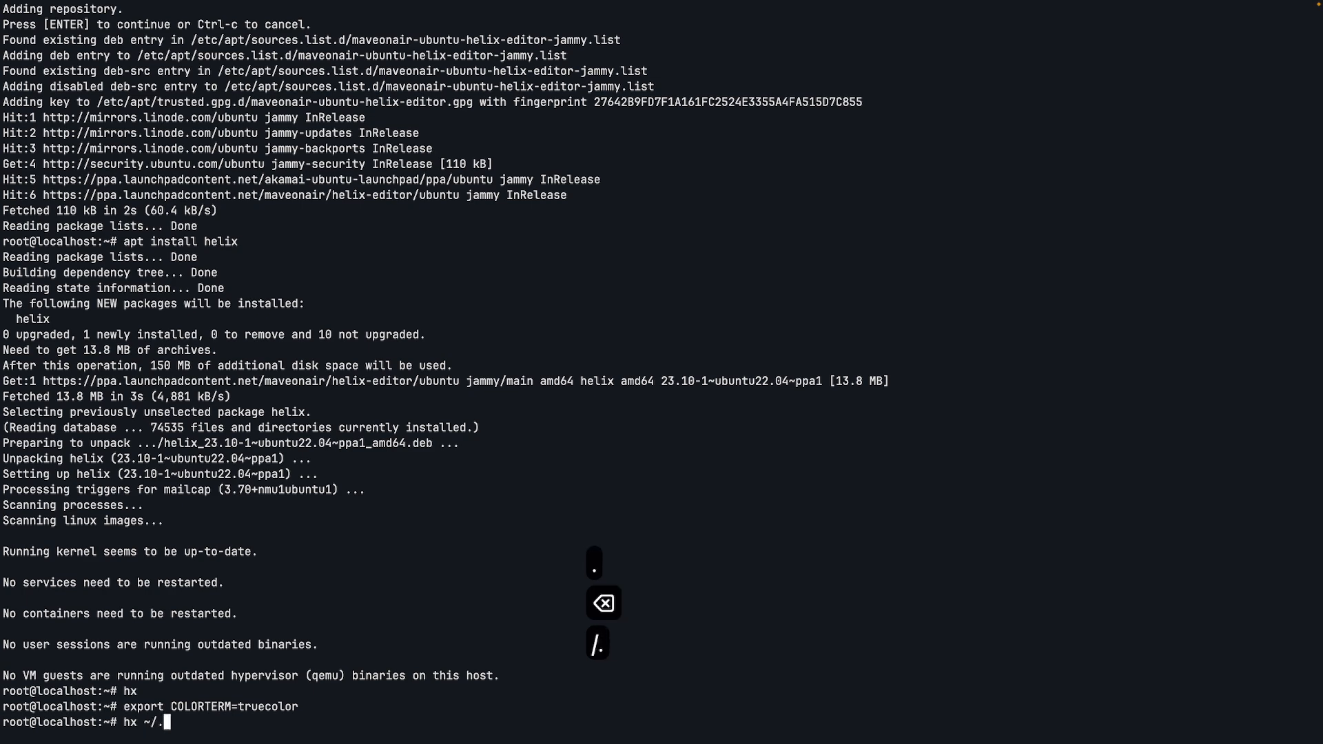
key(Return)
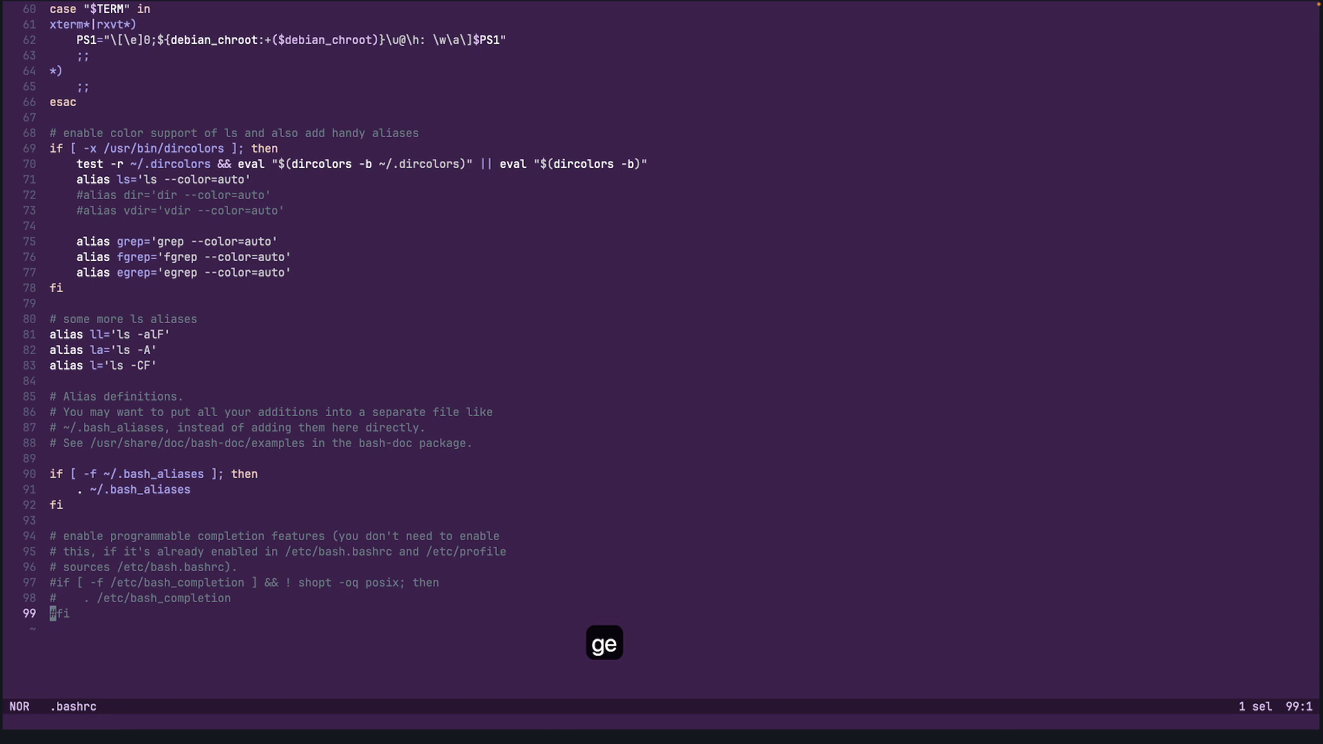
key(o)
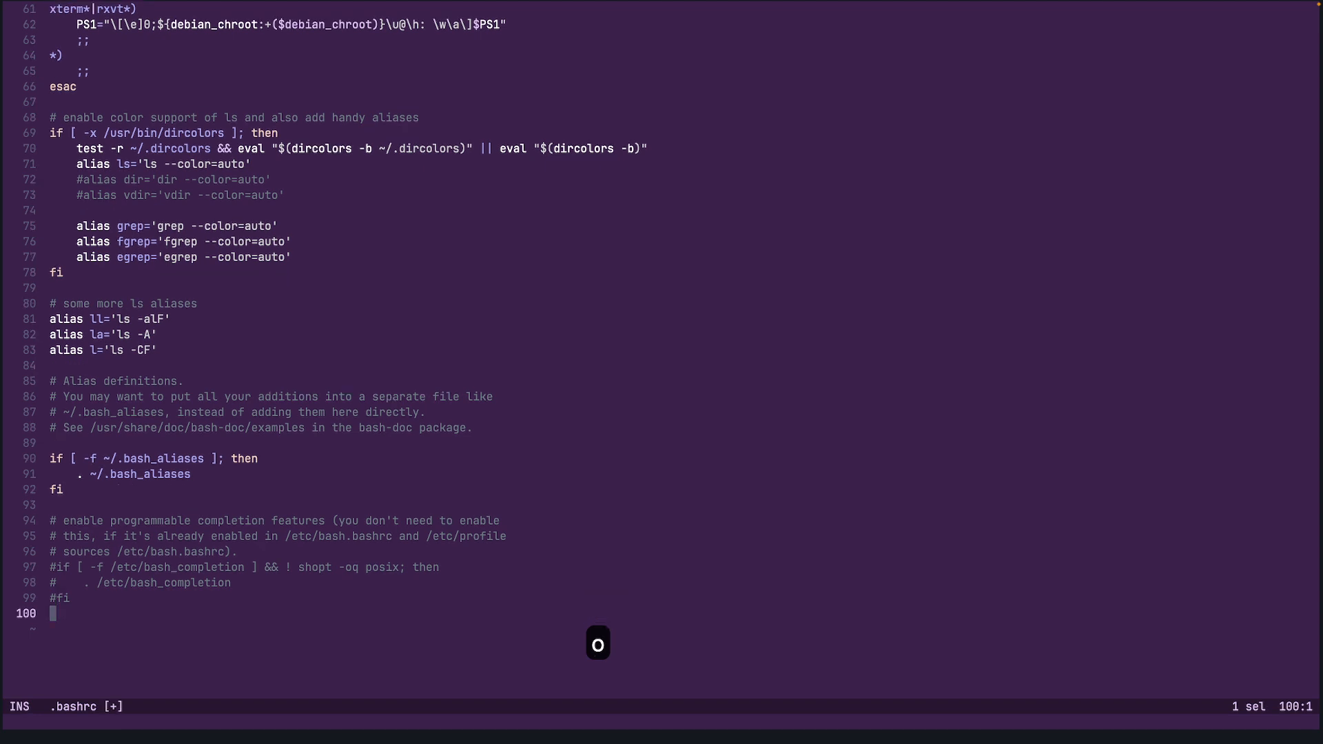
Write export COLORTERM=truecolor on the new last line of .bashrc
text(e)
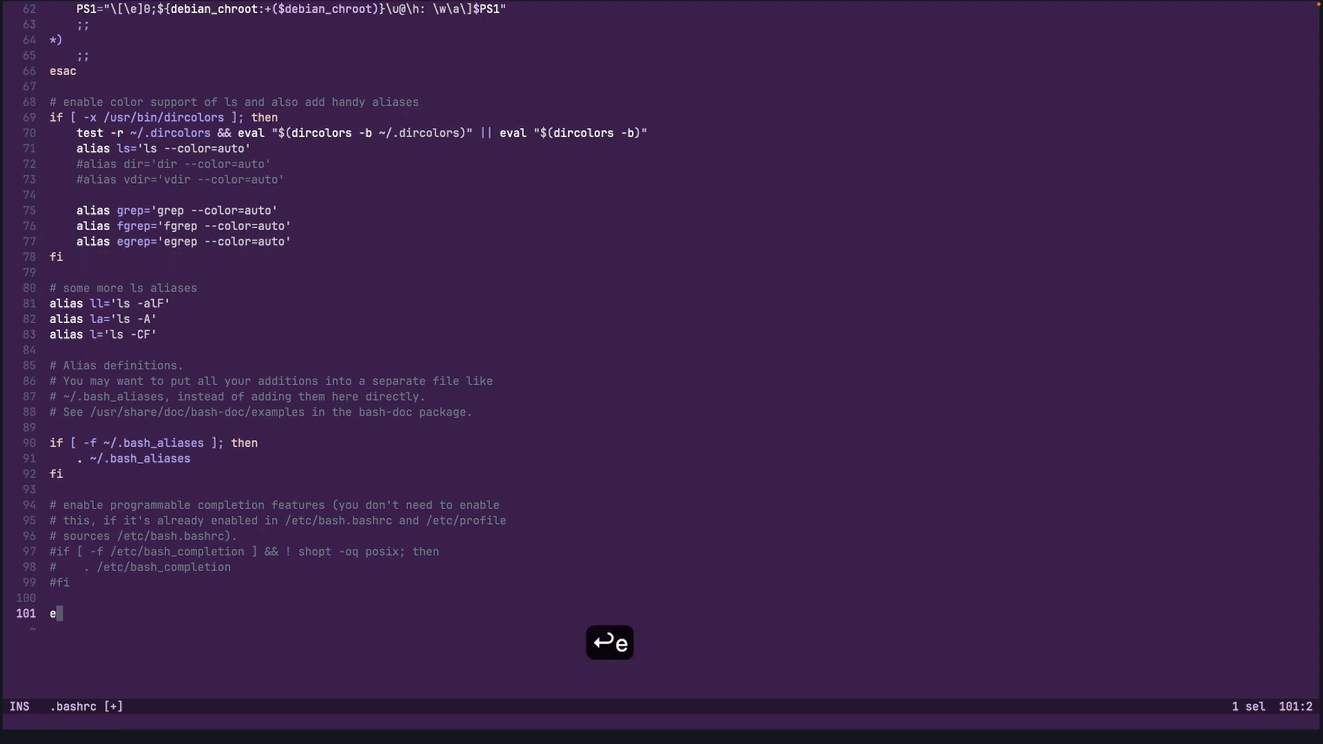
text(xport CO)
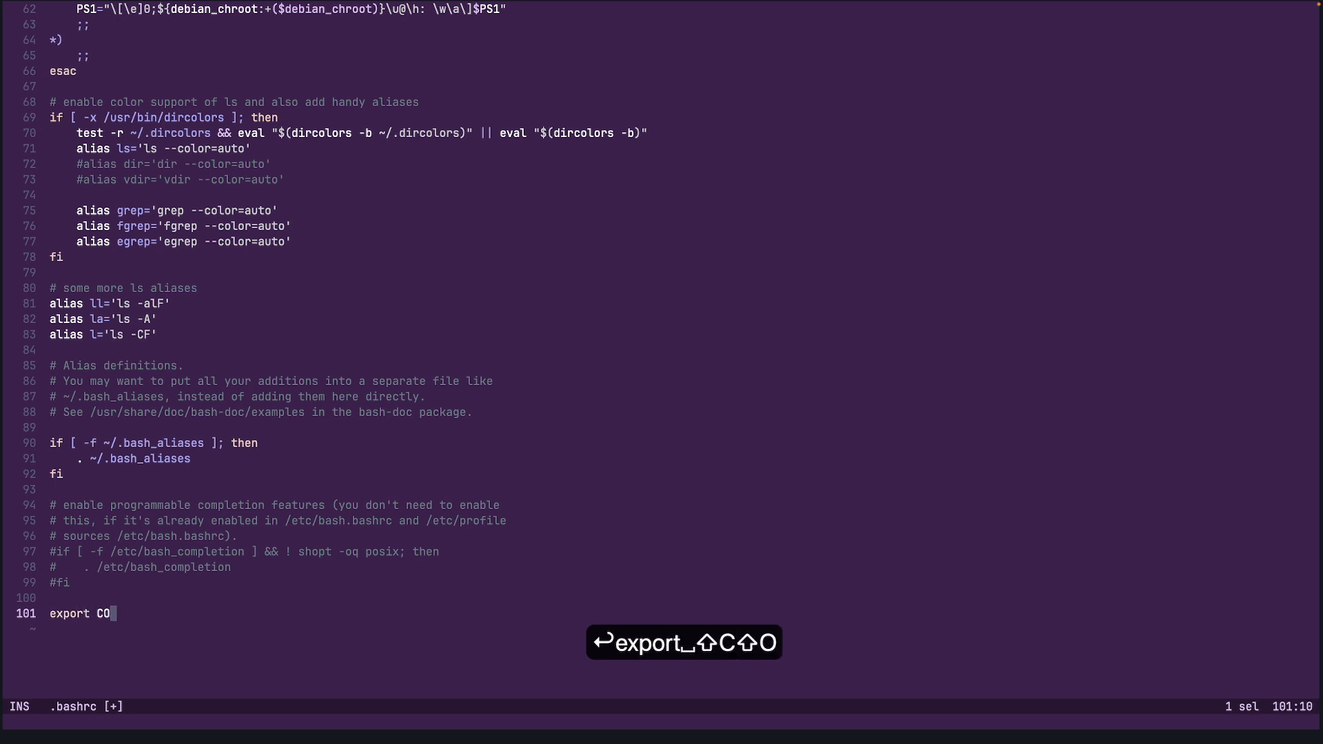
text(LORTER)
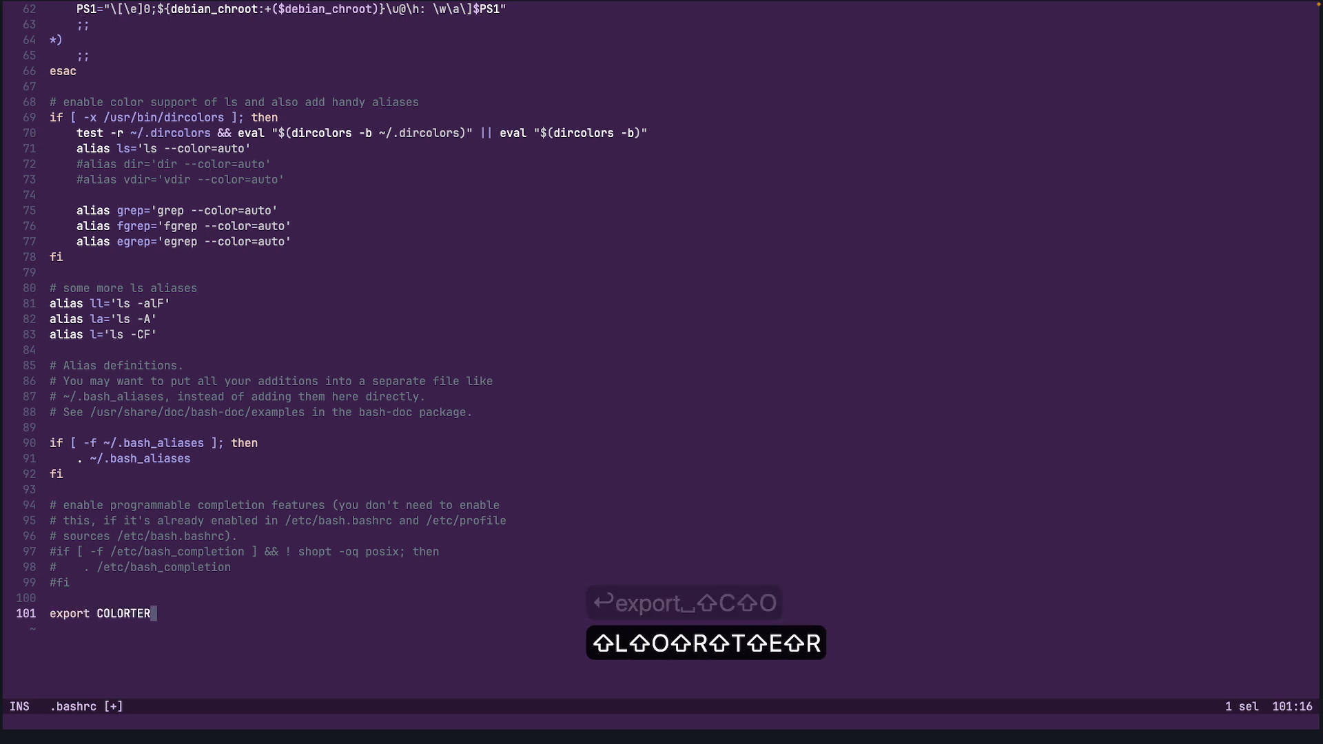
text(M=tru)
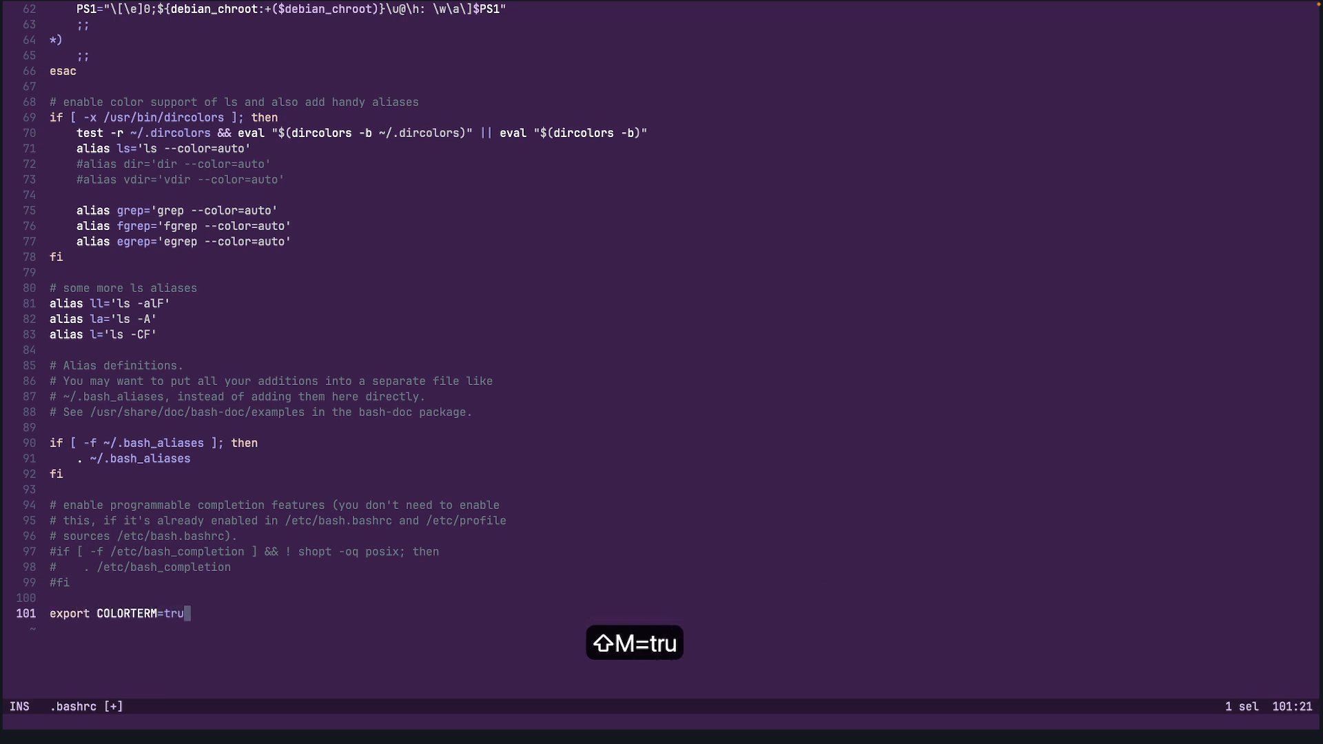
text(ecolor)
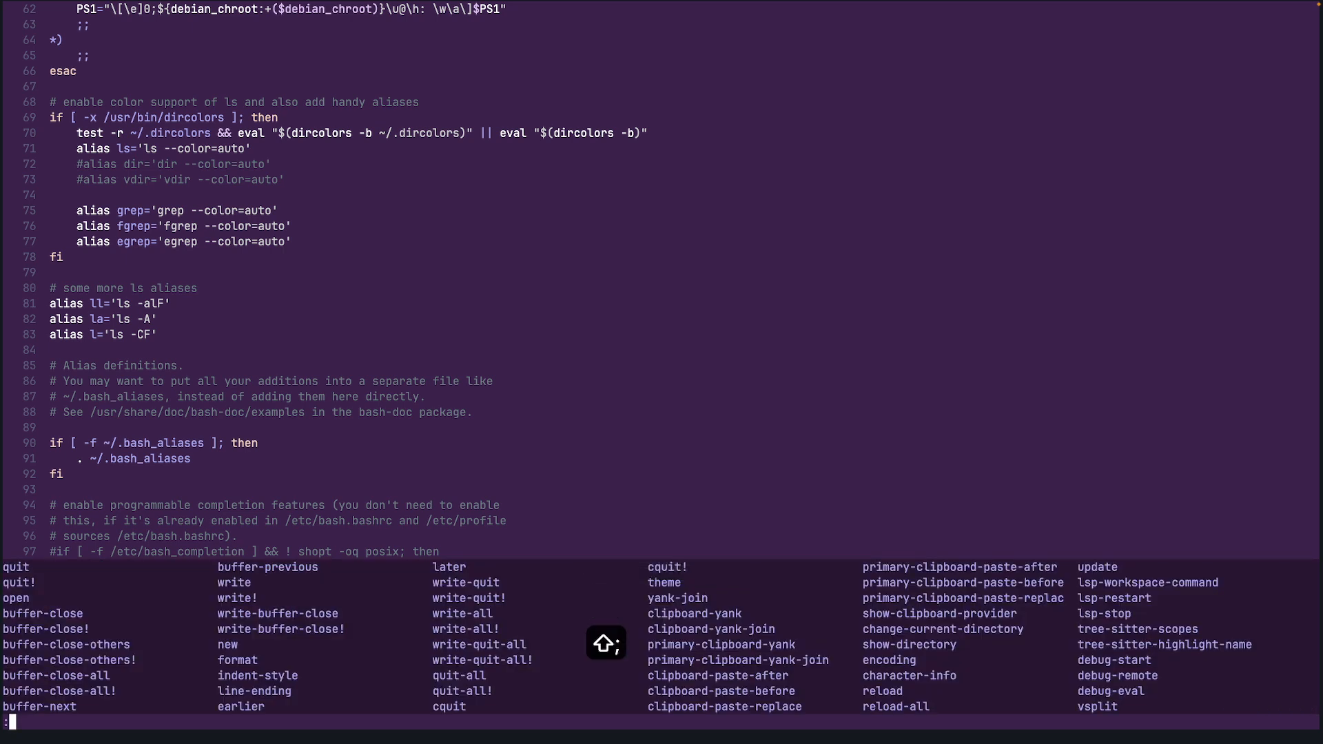
Save .bashrc and close Helix with :wq, returning to the shell
text(w)
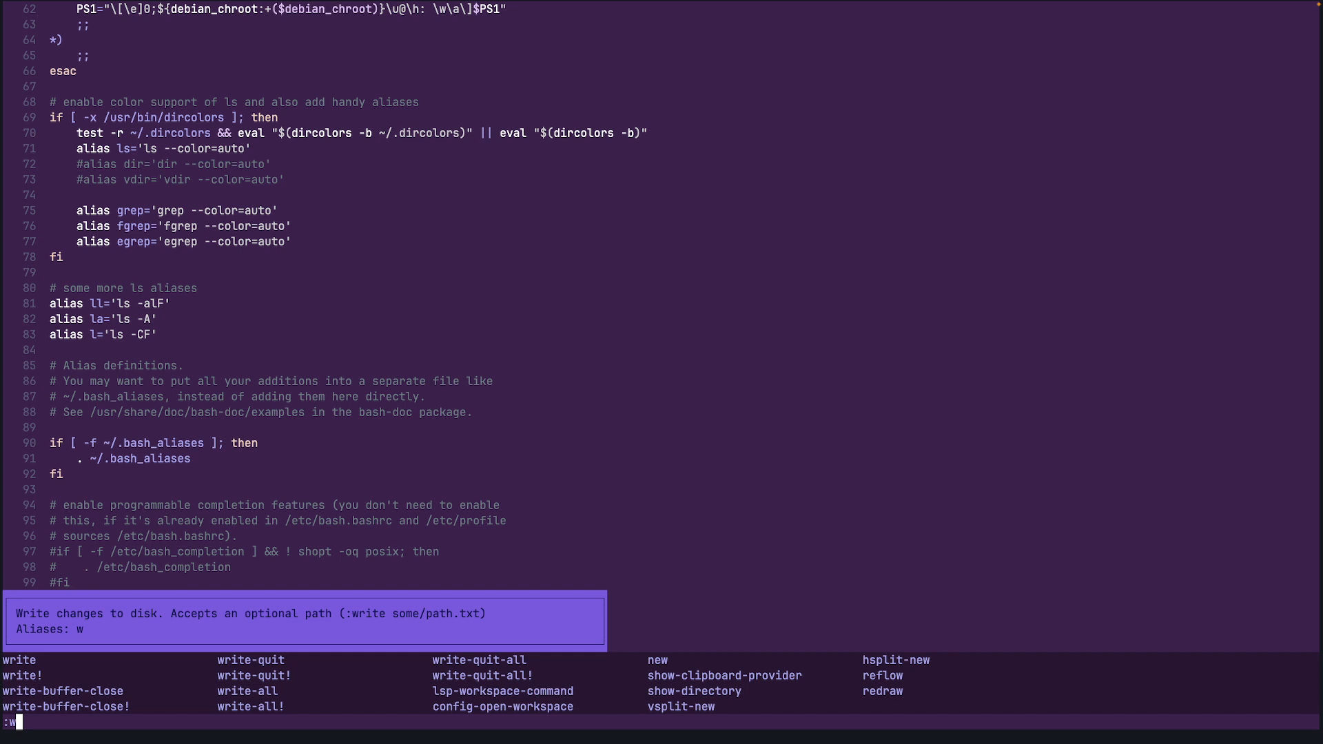
text(q)
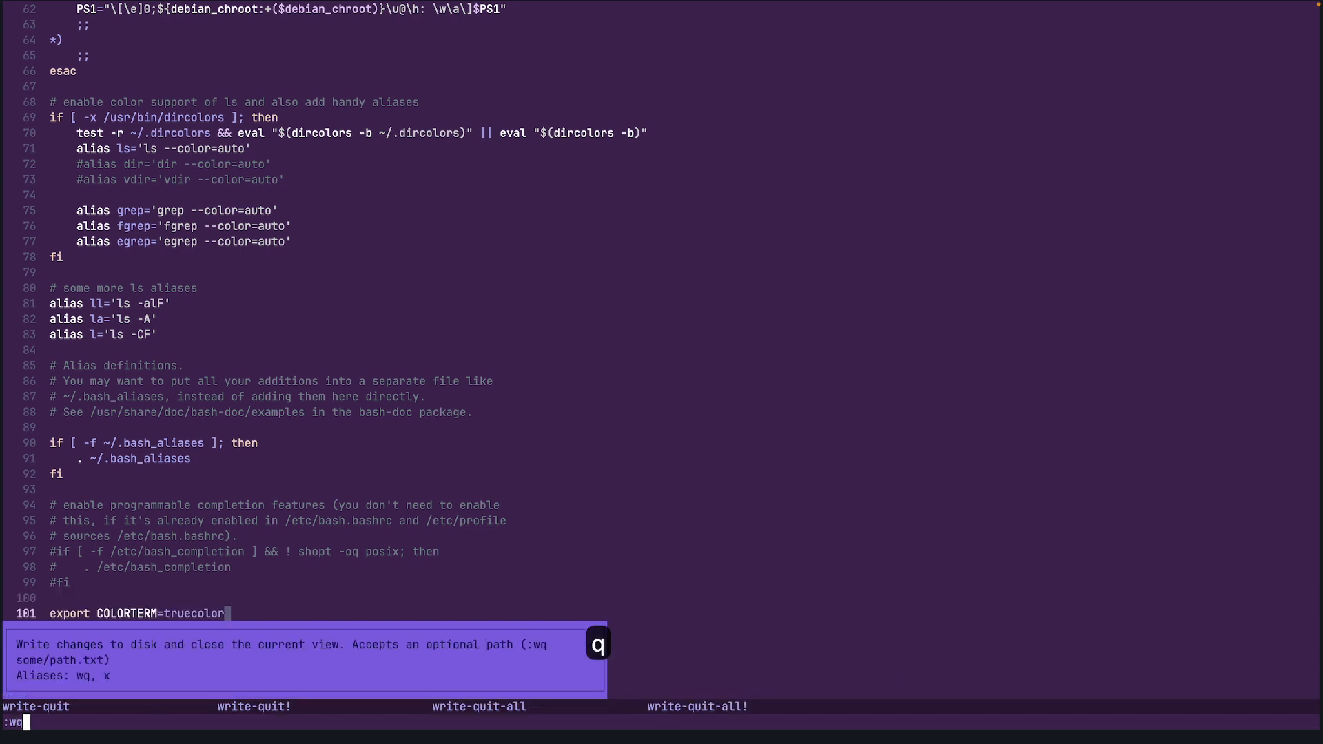
key(Return)
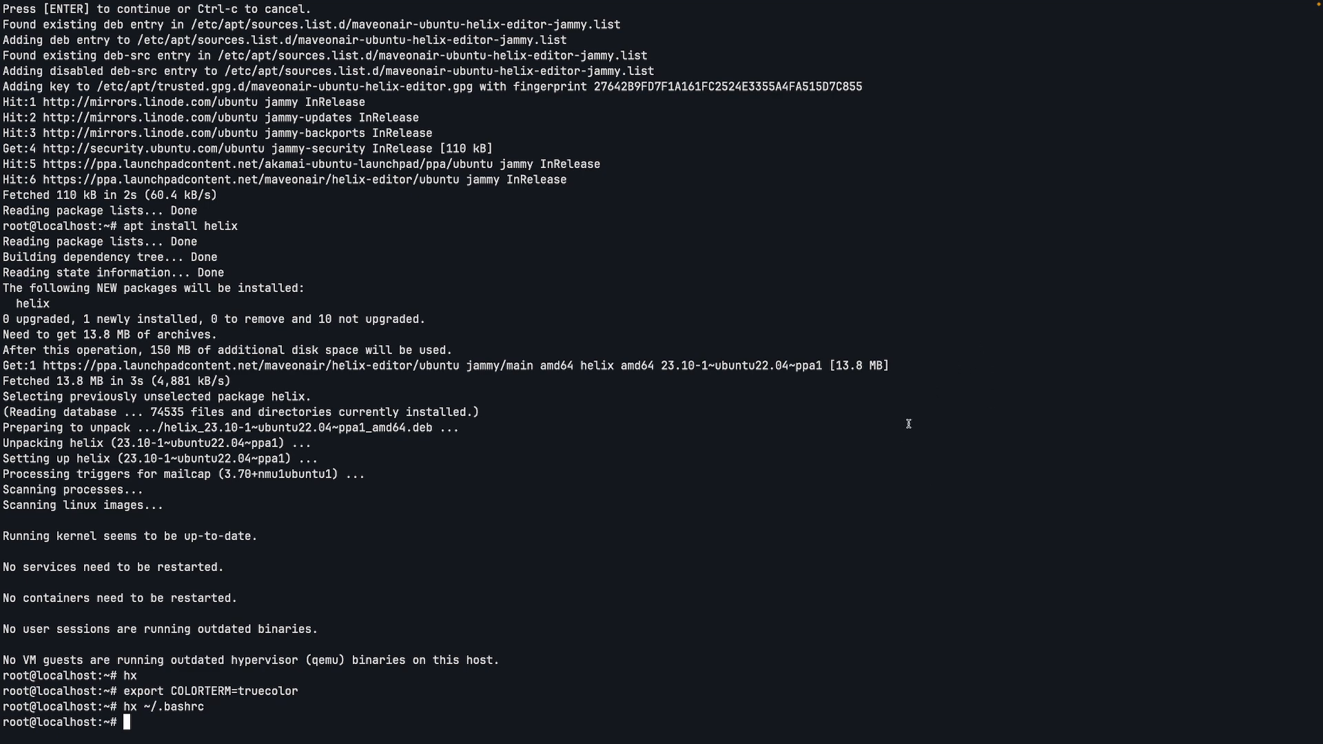
Relaunch Helix with hx on an empty scratch buffer
text(hx)
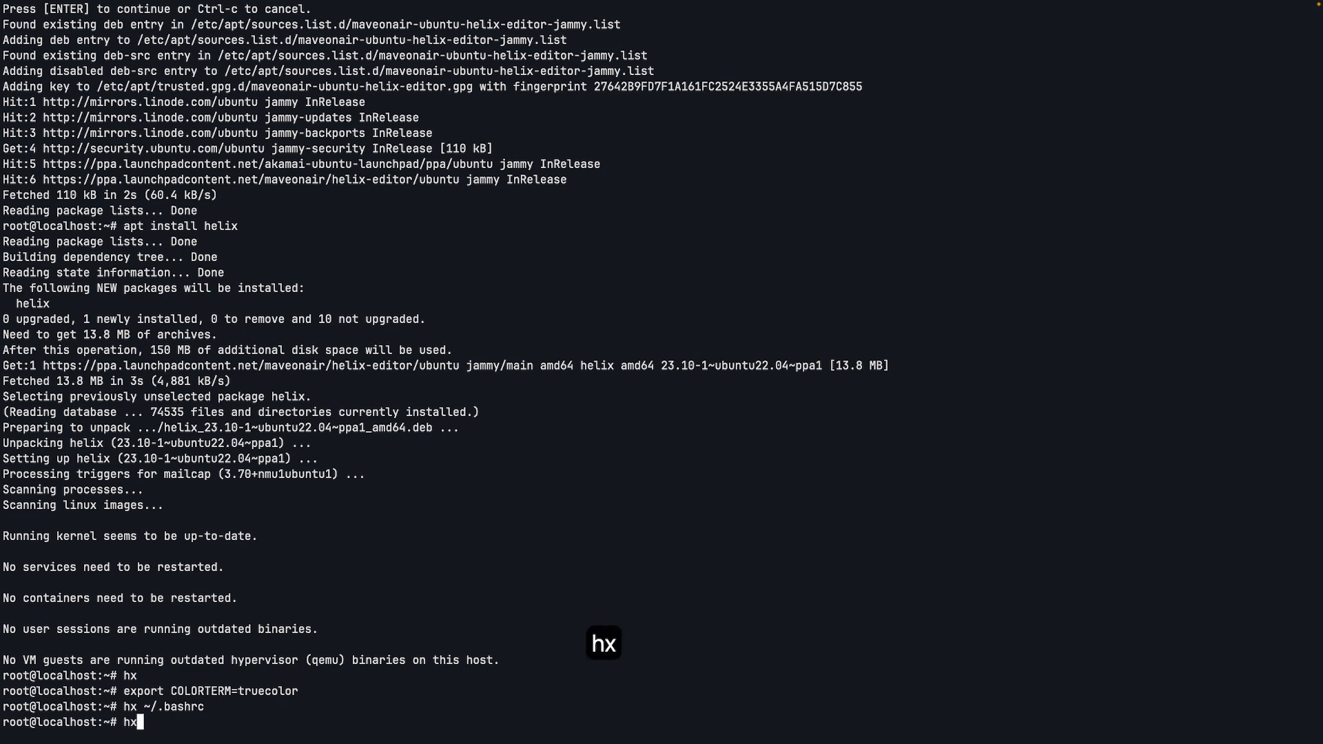
key(Return)
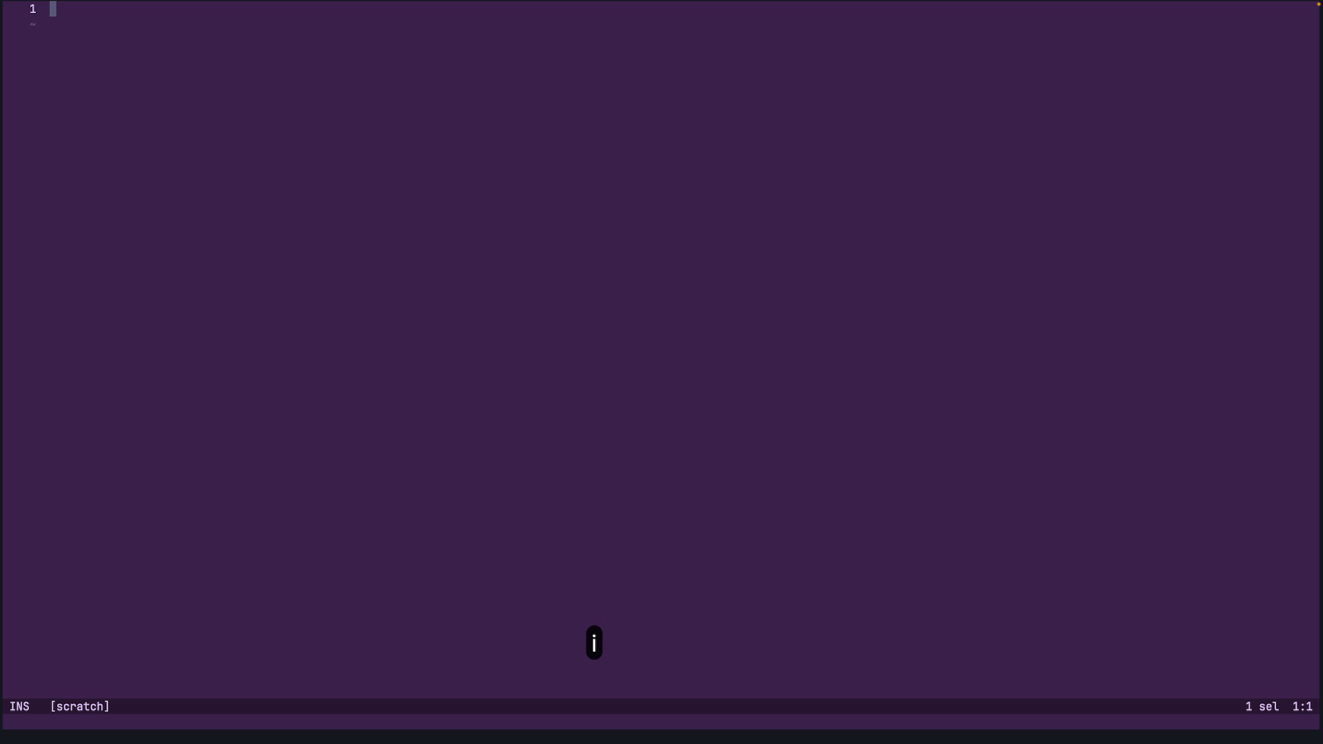
text(asdasdasd)
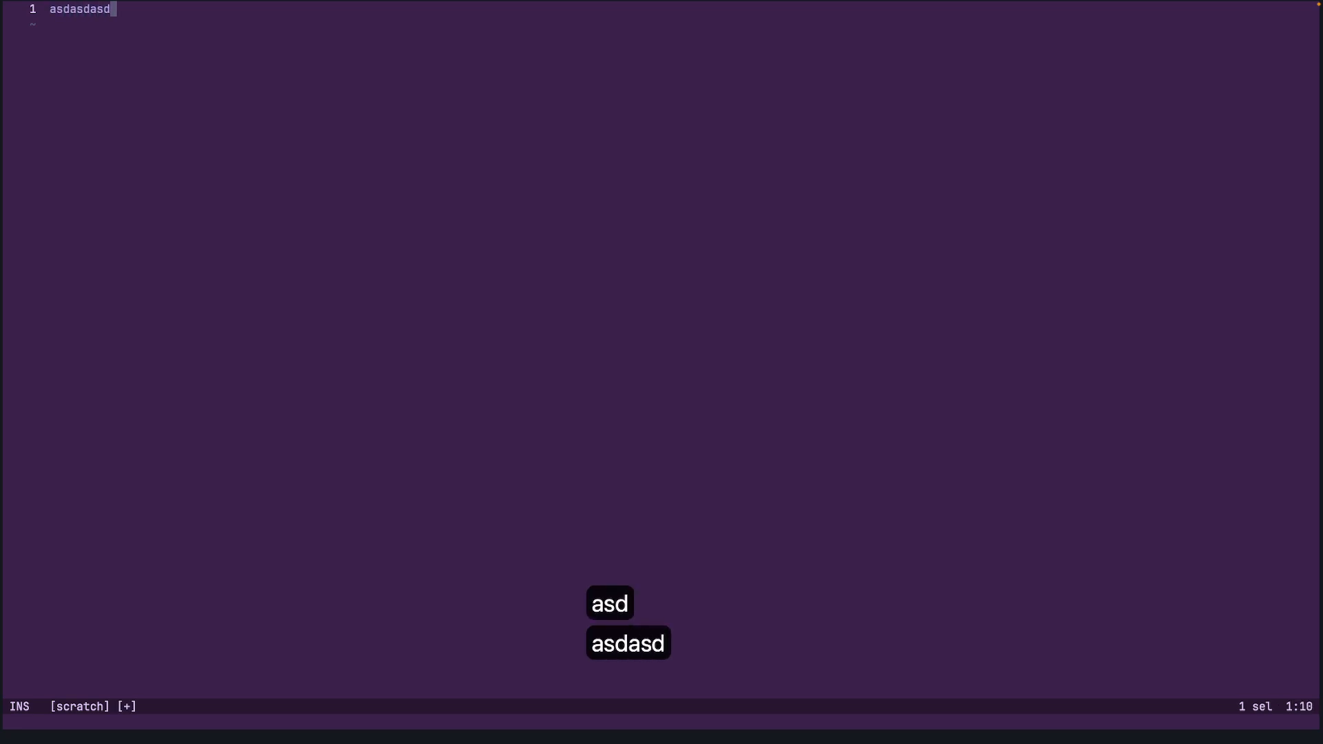
key(BackSpace)
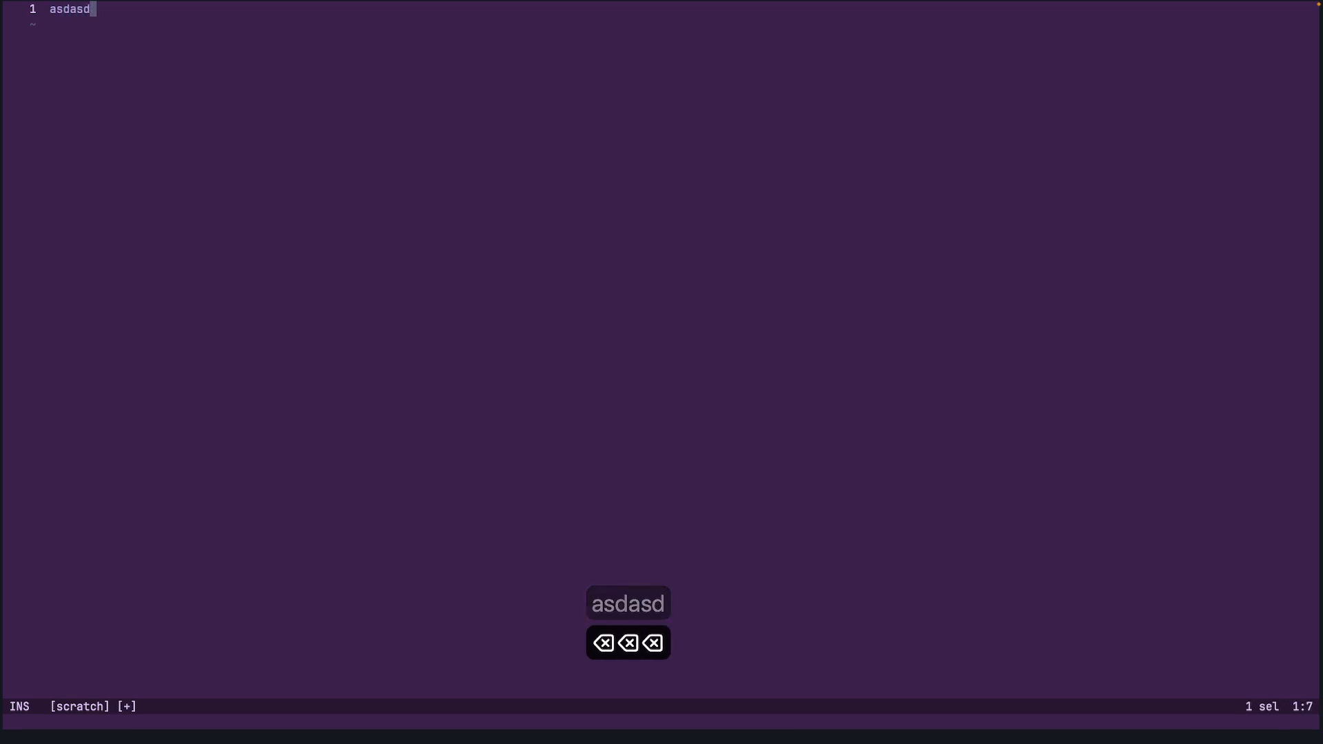
key(backspace)
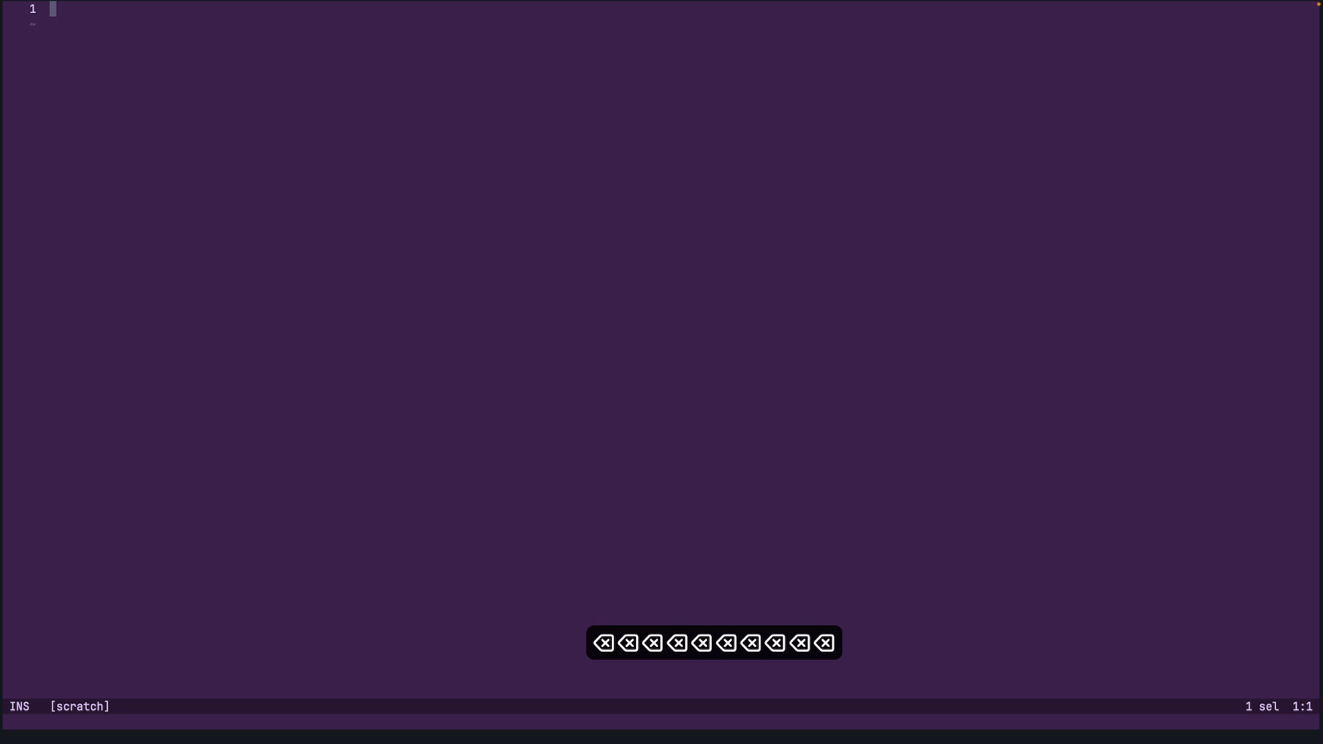
key(Escape)
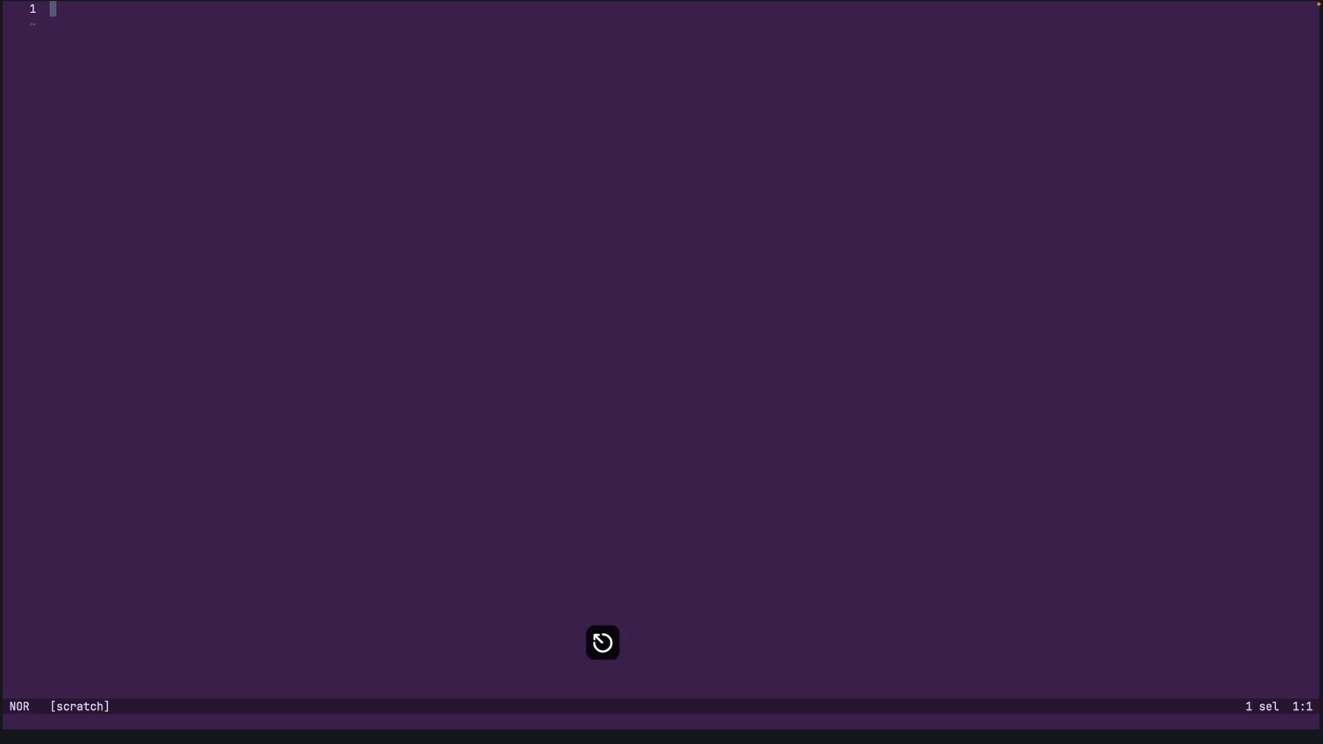
key(i)
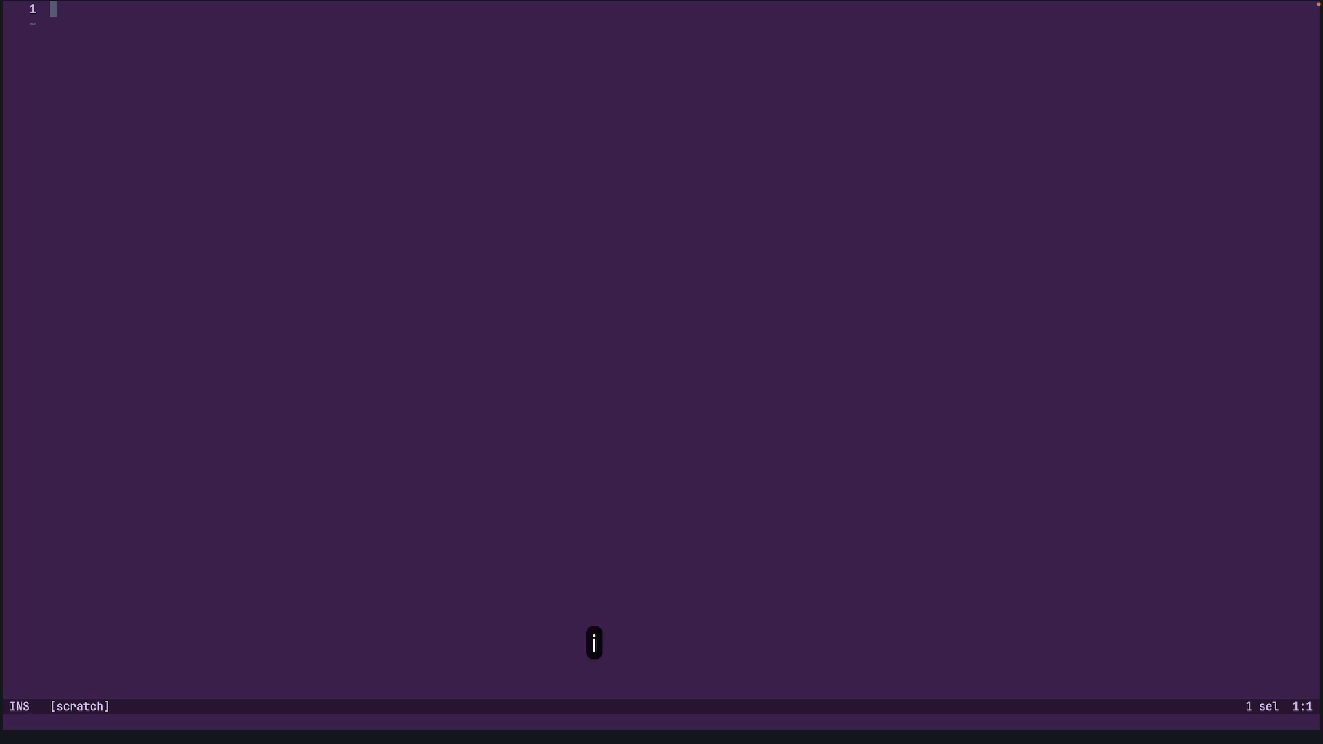
Write def test(): with a body returning "hello from helix" in the scratch buffer
text(def)
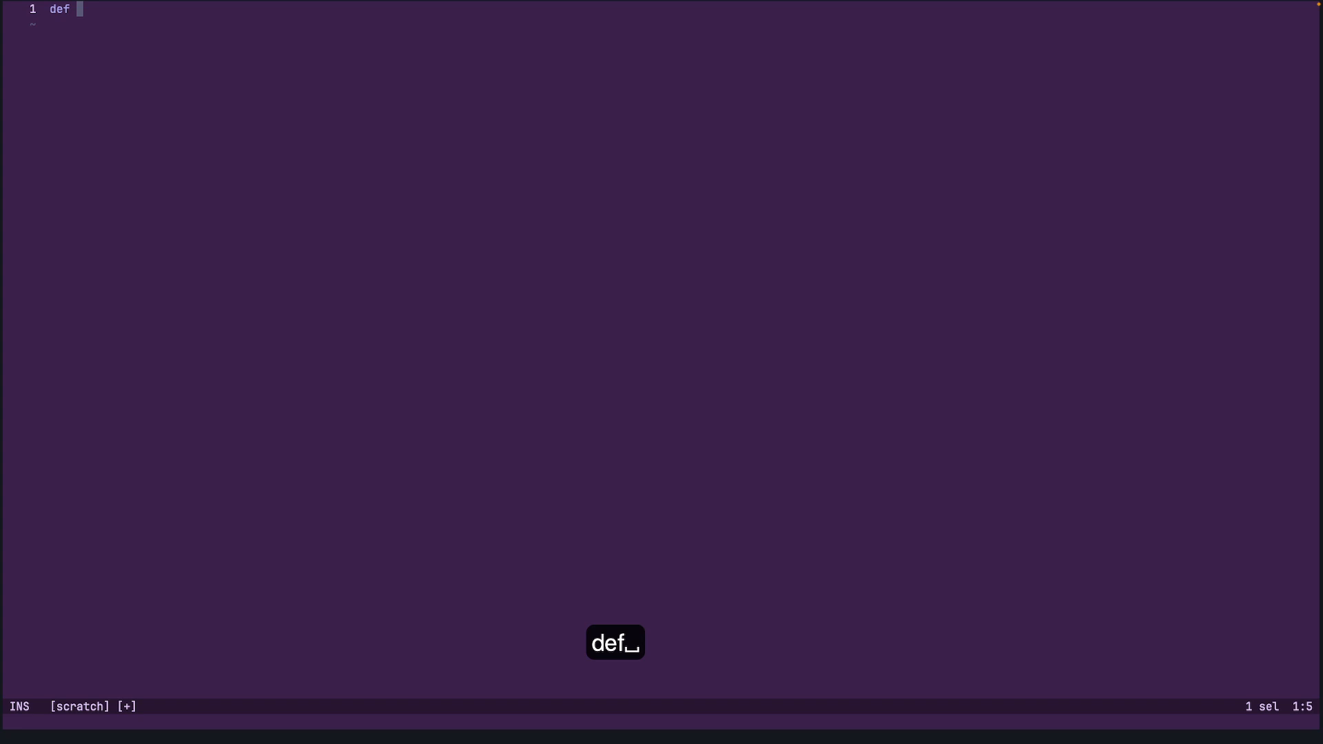
text(test())
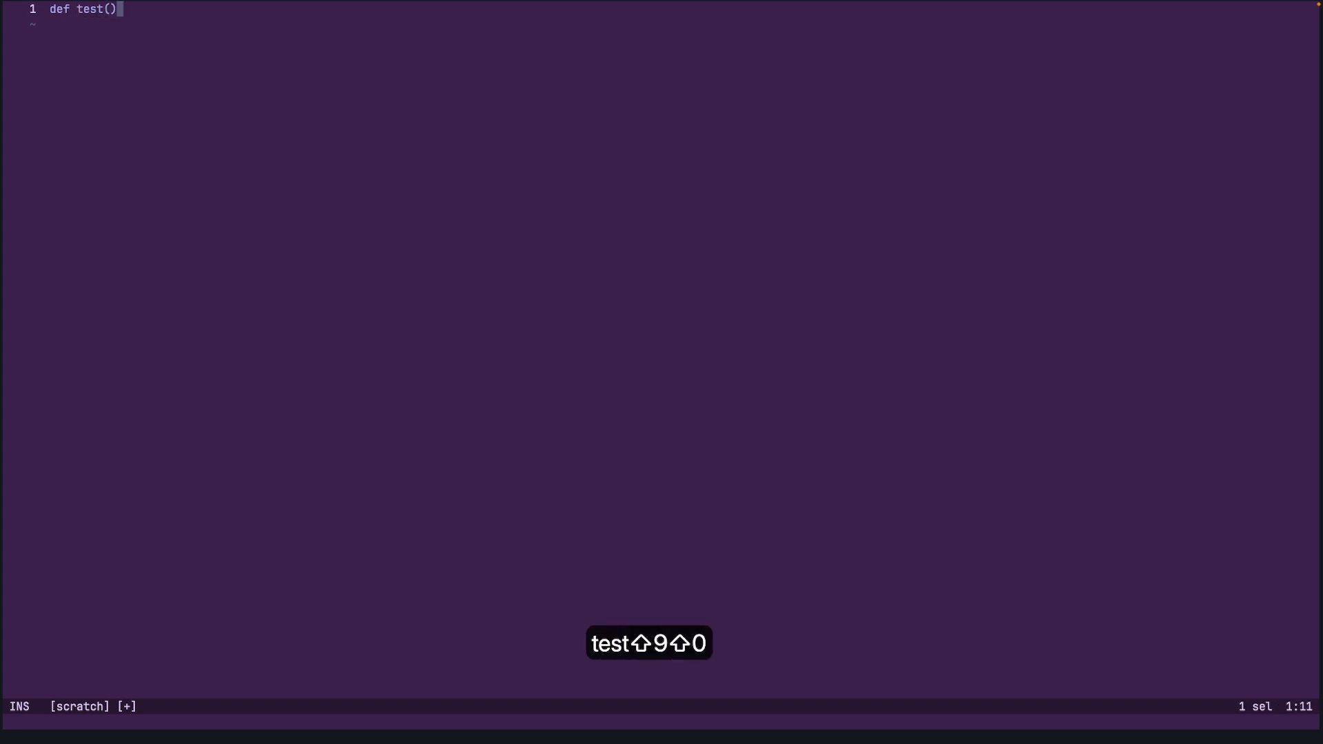
key(Return)
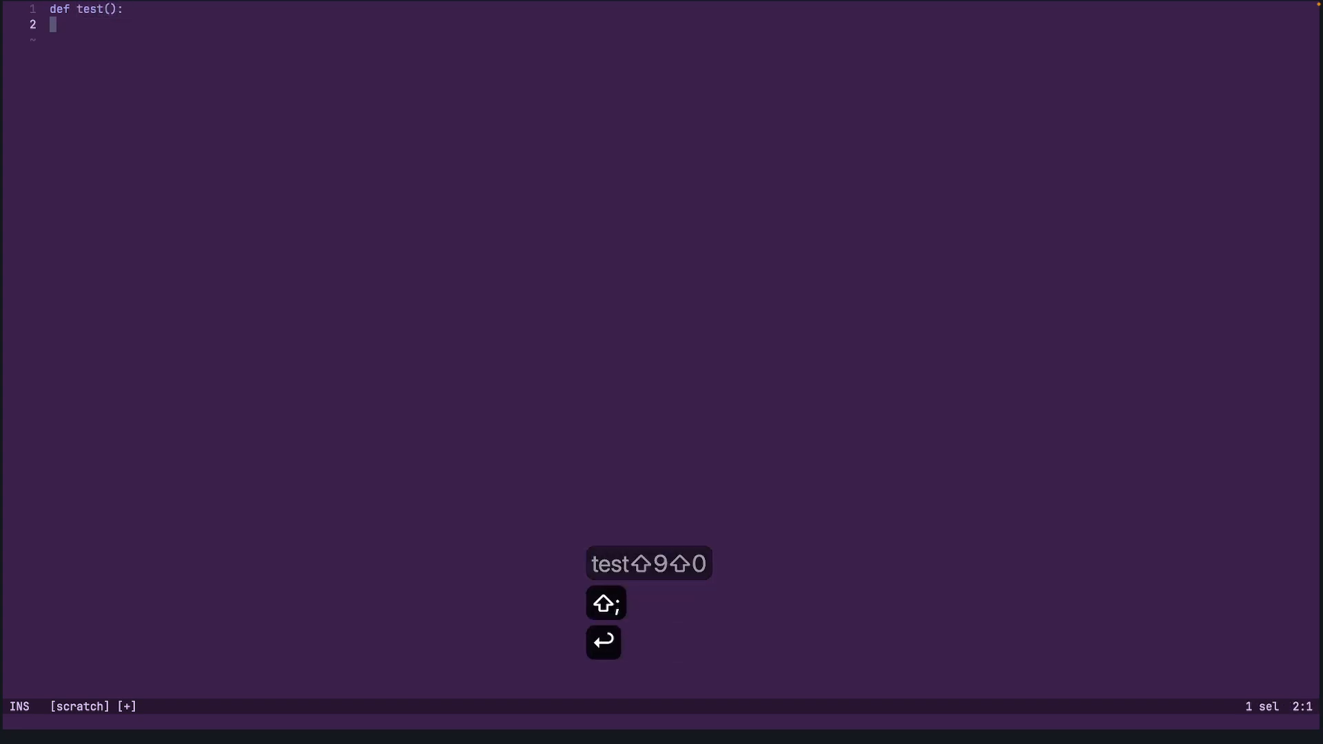
text(return ")
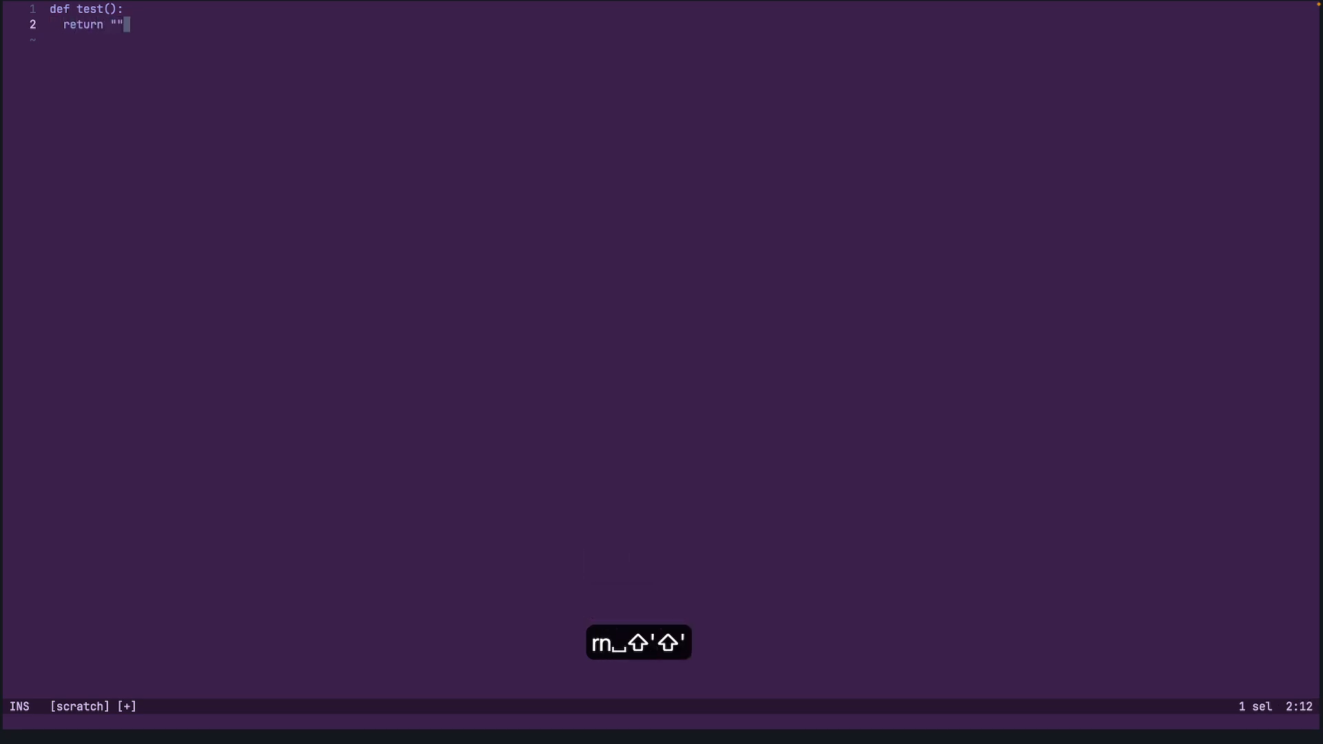
text(hello)
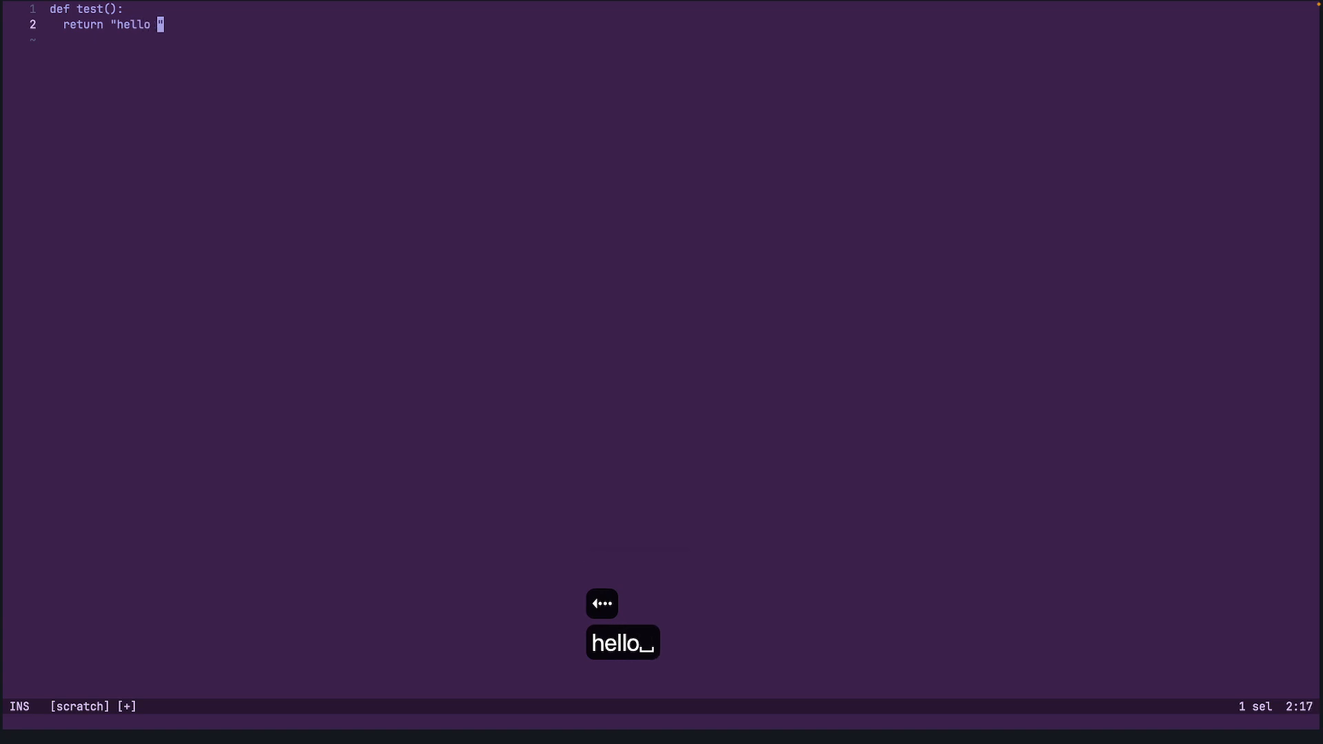
text(from helix)
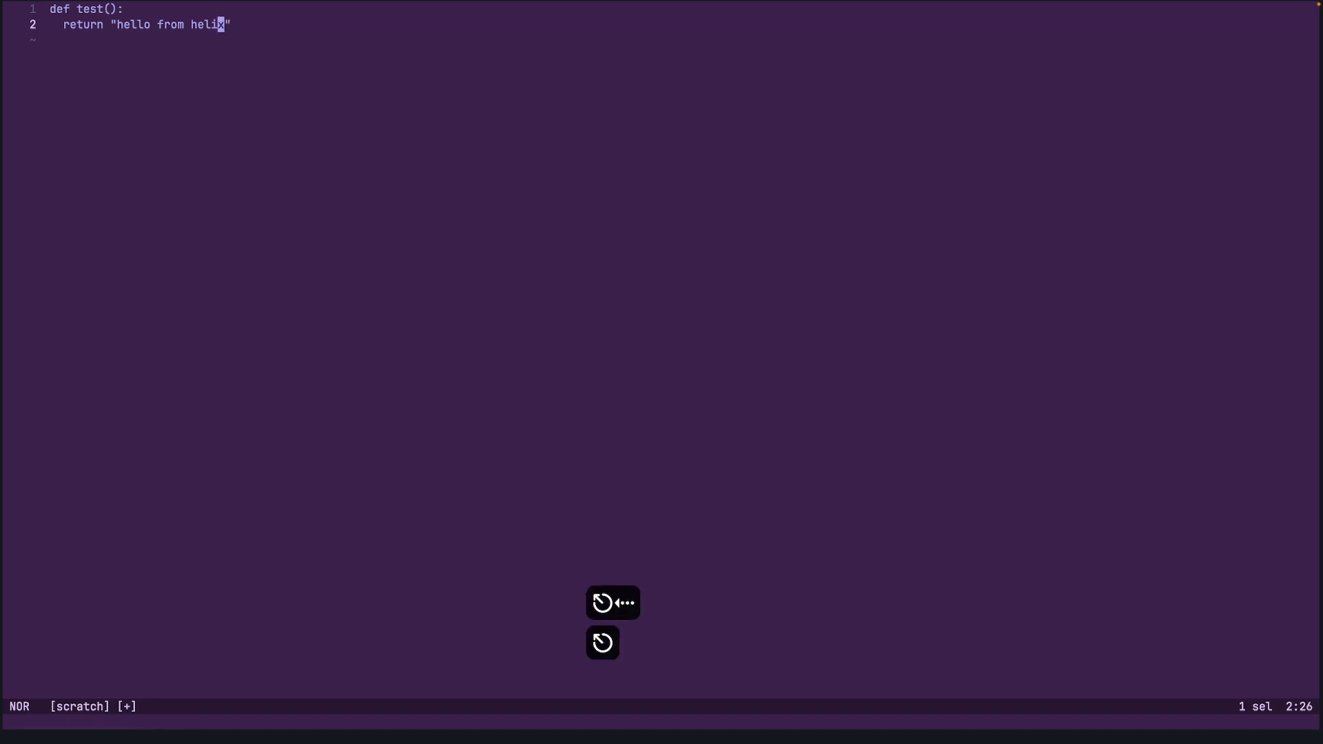
key(v)
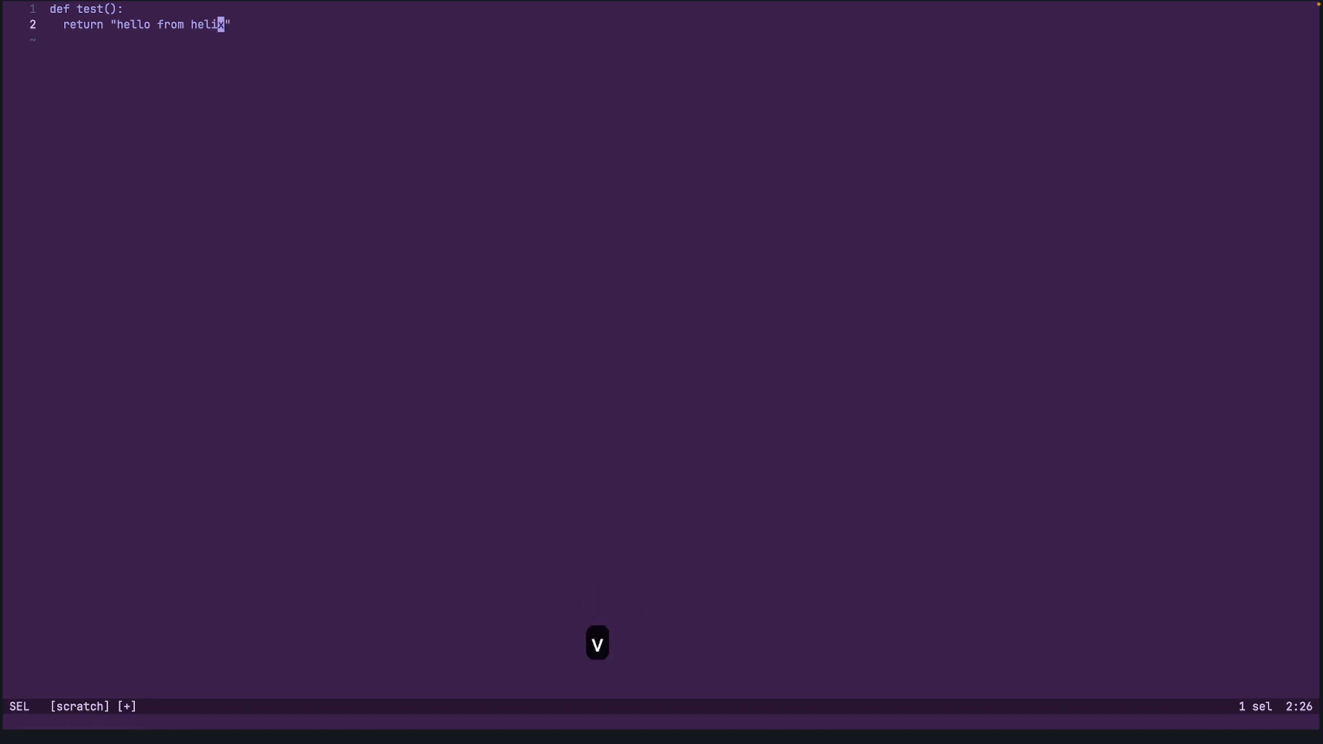
key(b)
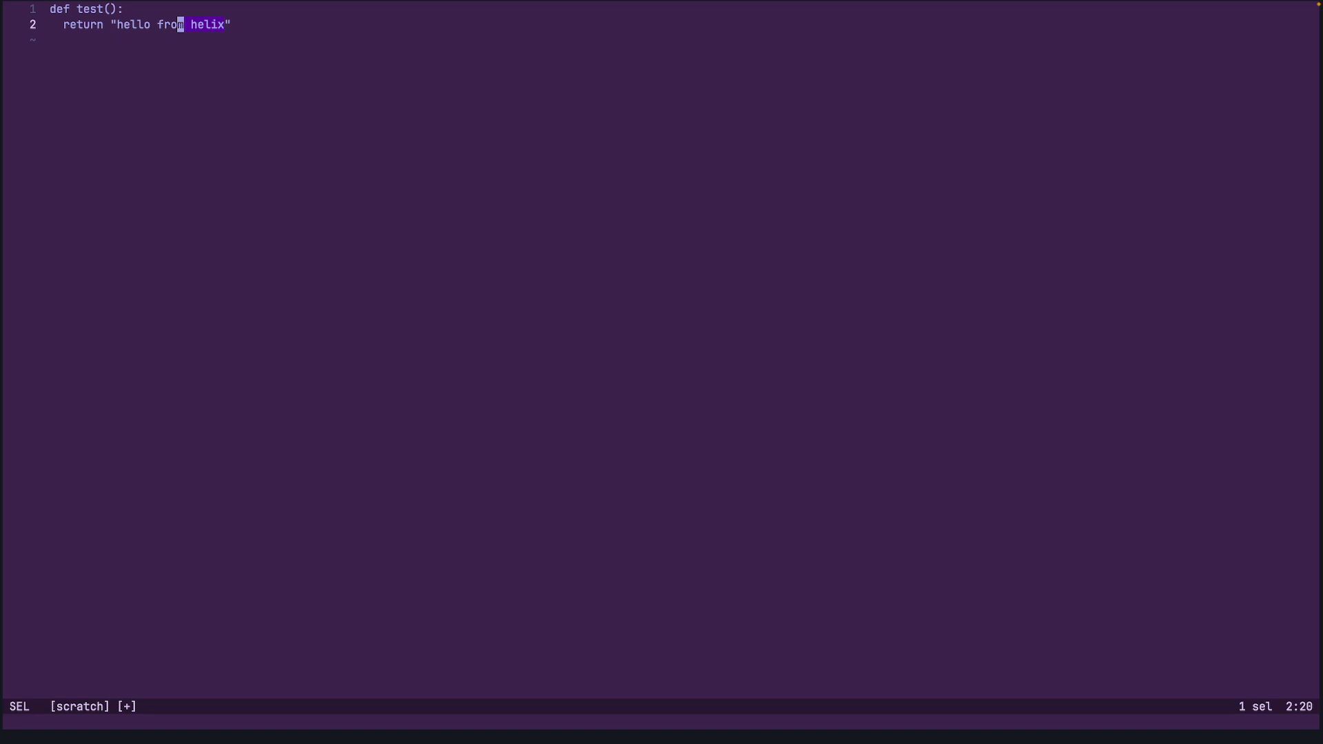
key(b)
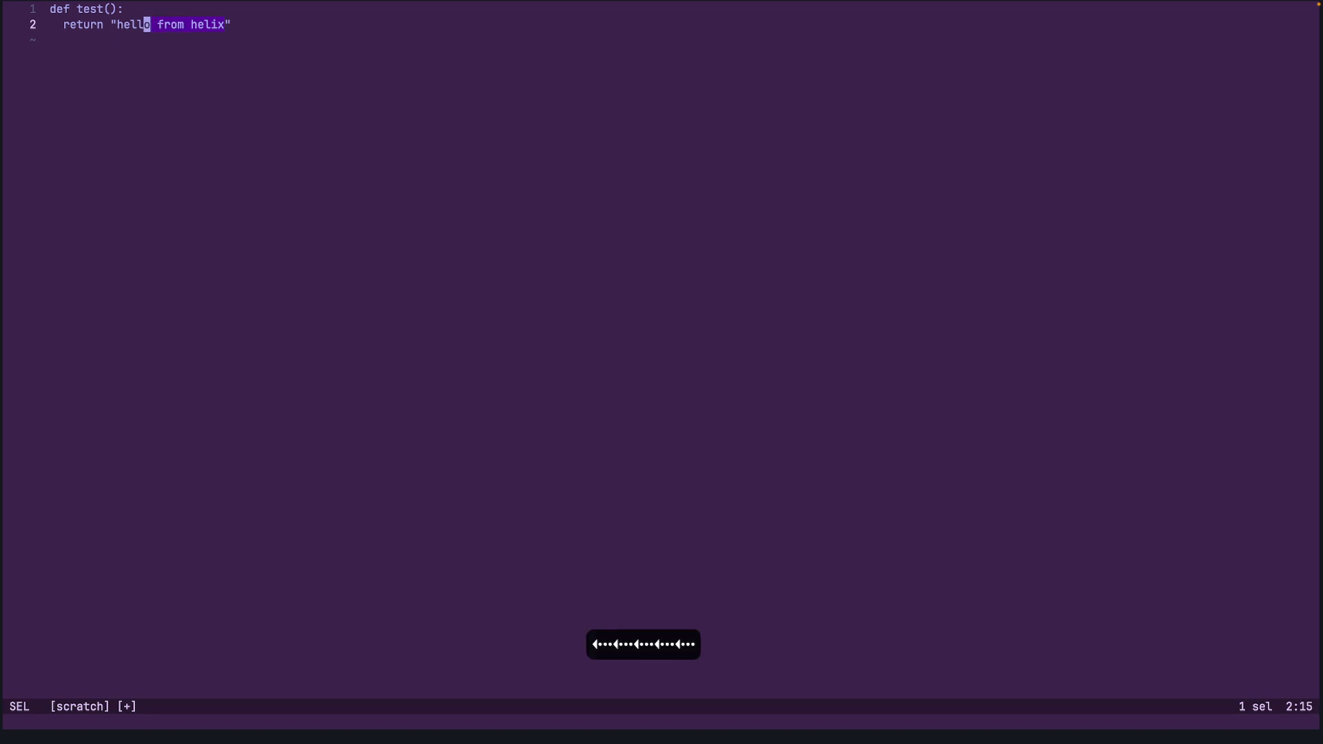
key(Left)
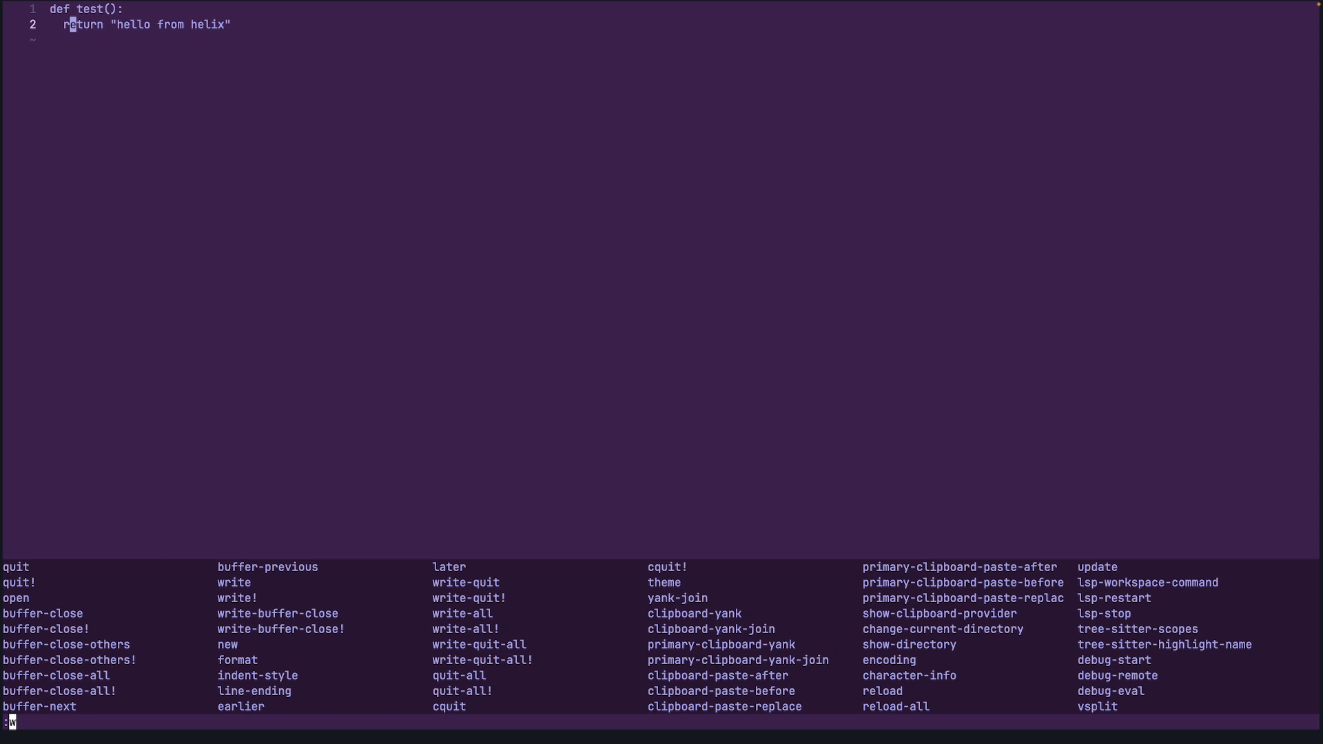
Preview themes such as ayu_dark and gruvbox at the :theme prompt
text(theme autumn_night)
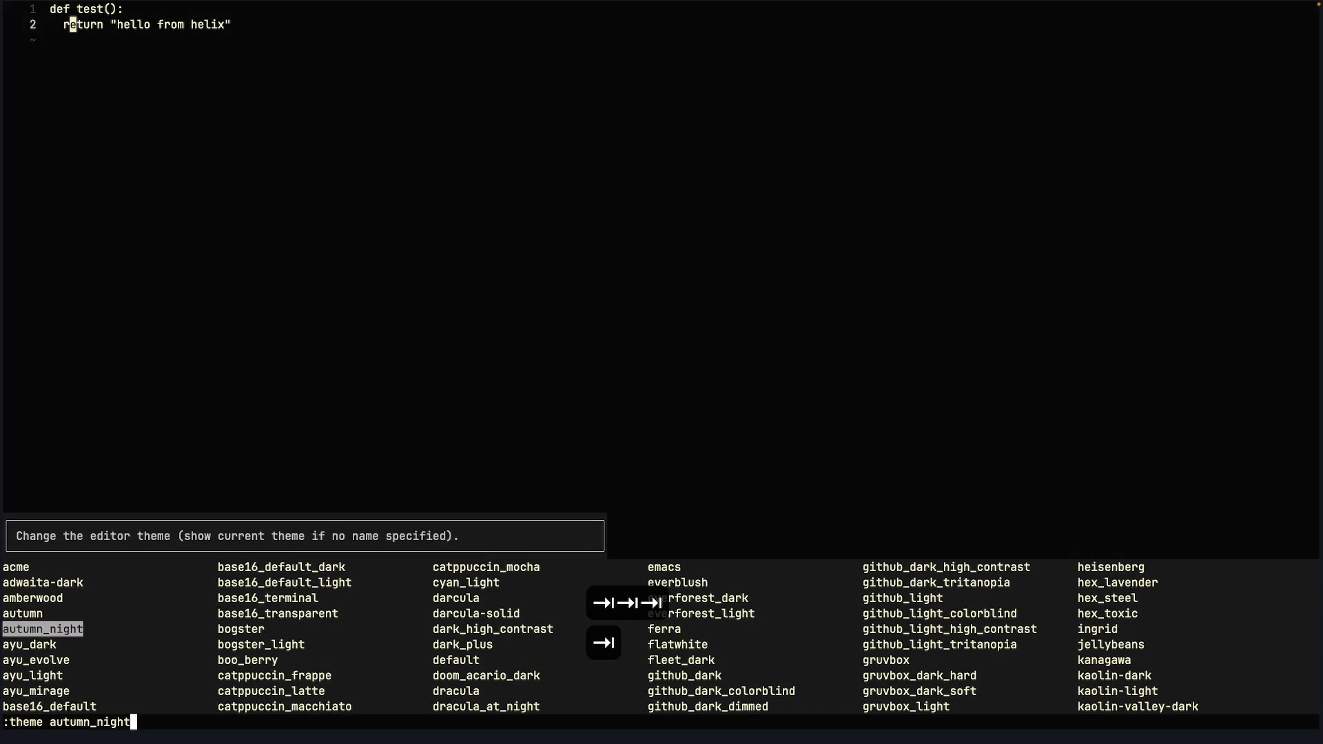
text(ayu_dark)
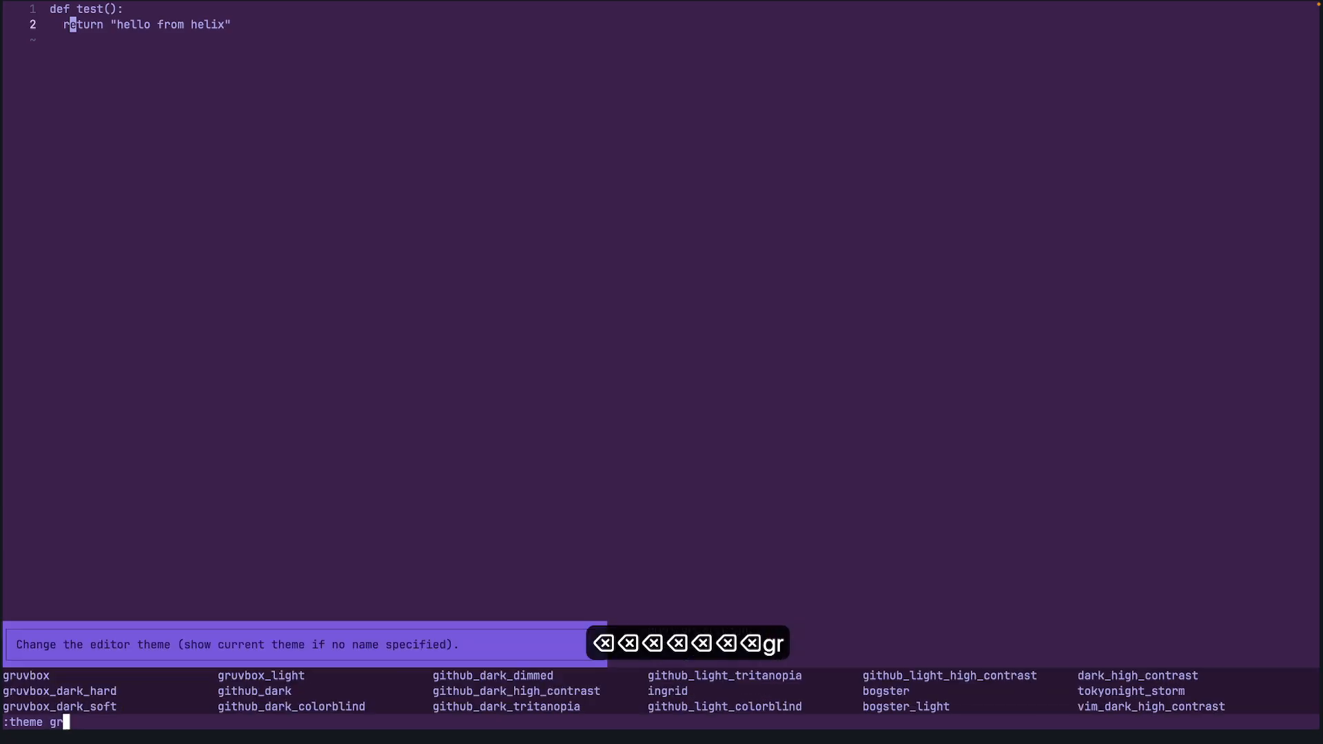
text(uvbo)
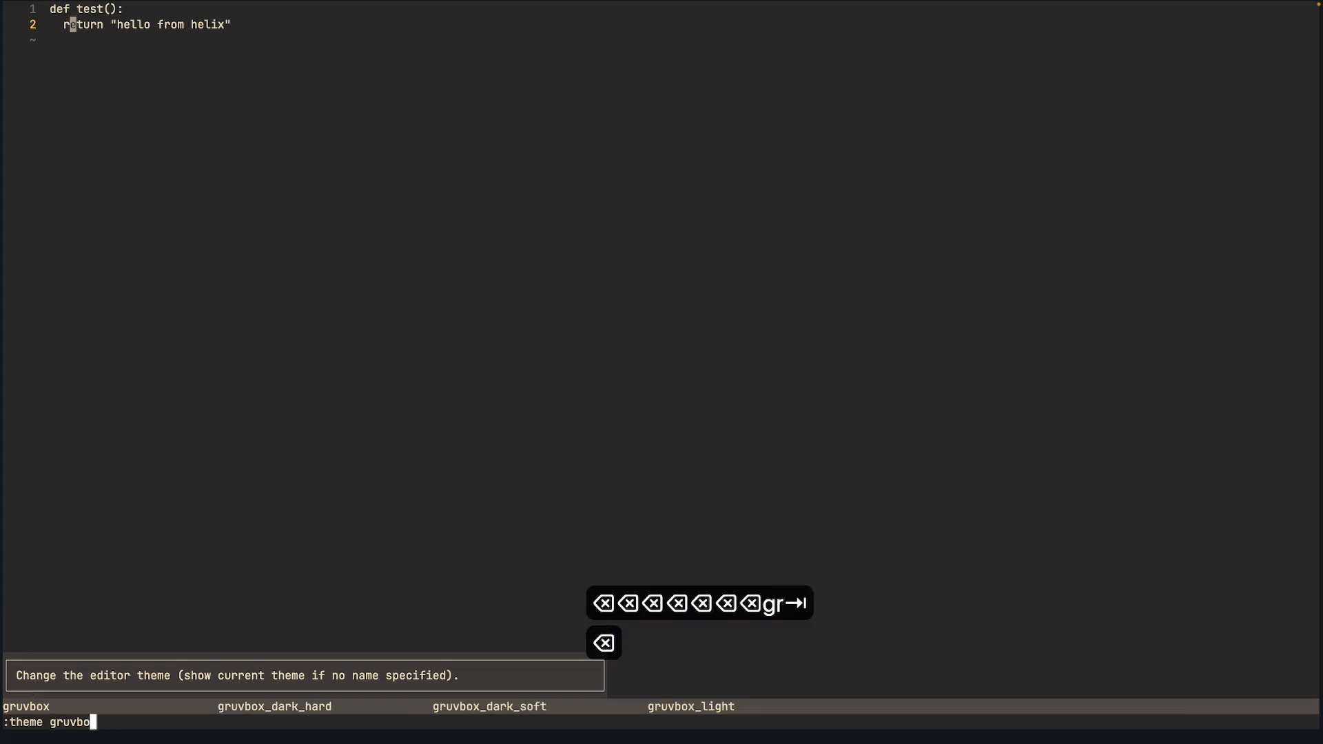
key(backspace)
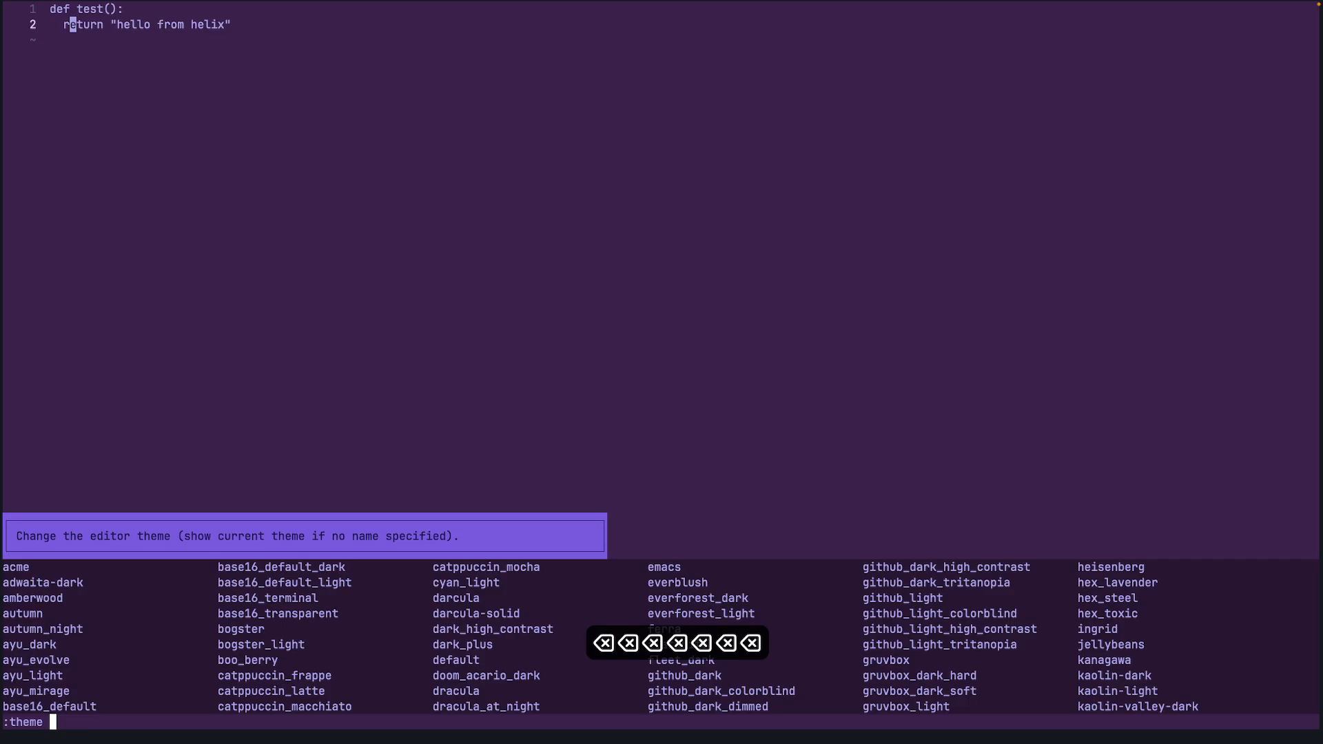
Apply the dracula theme for the session and move down to the return line
text(dta)
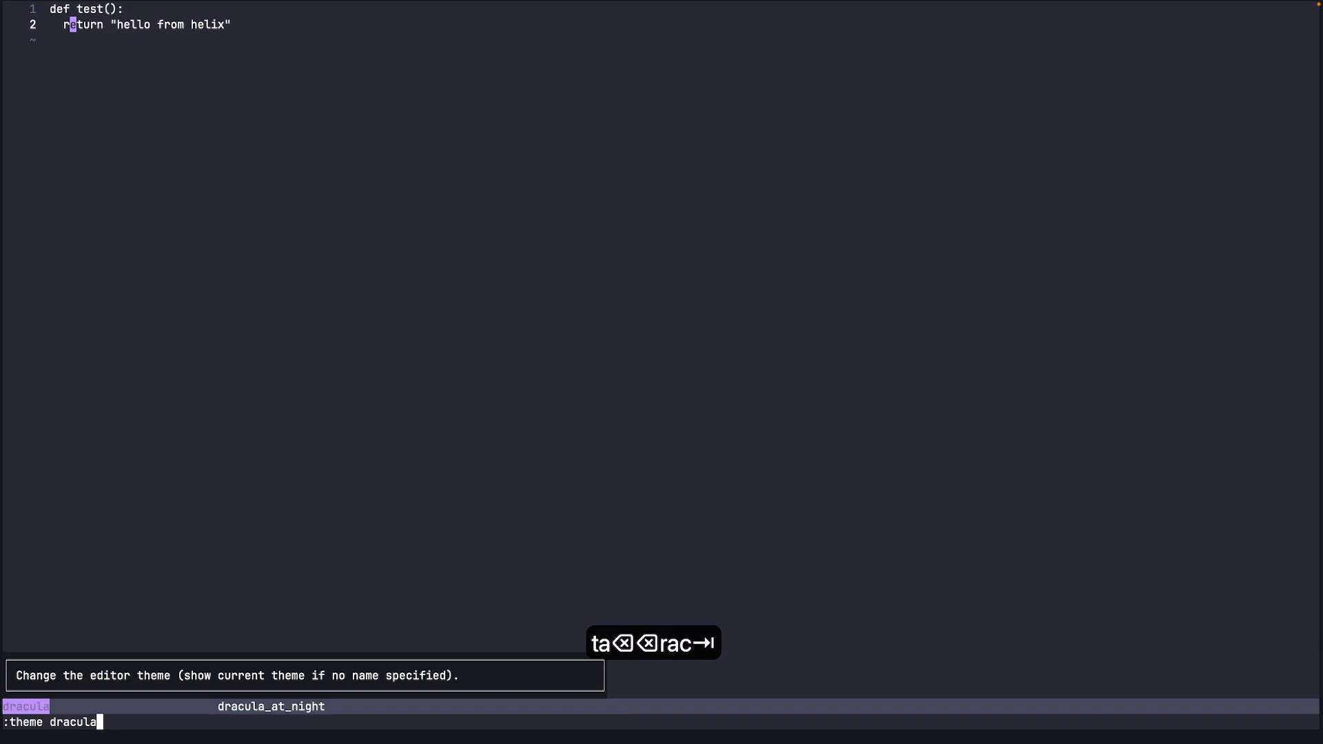
key(Return)
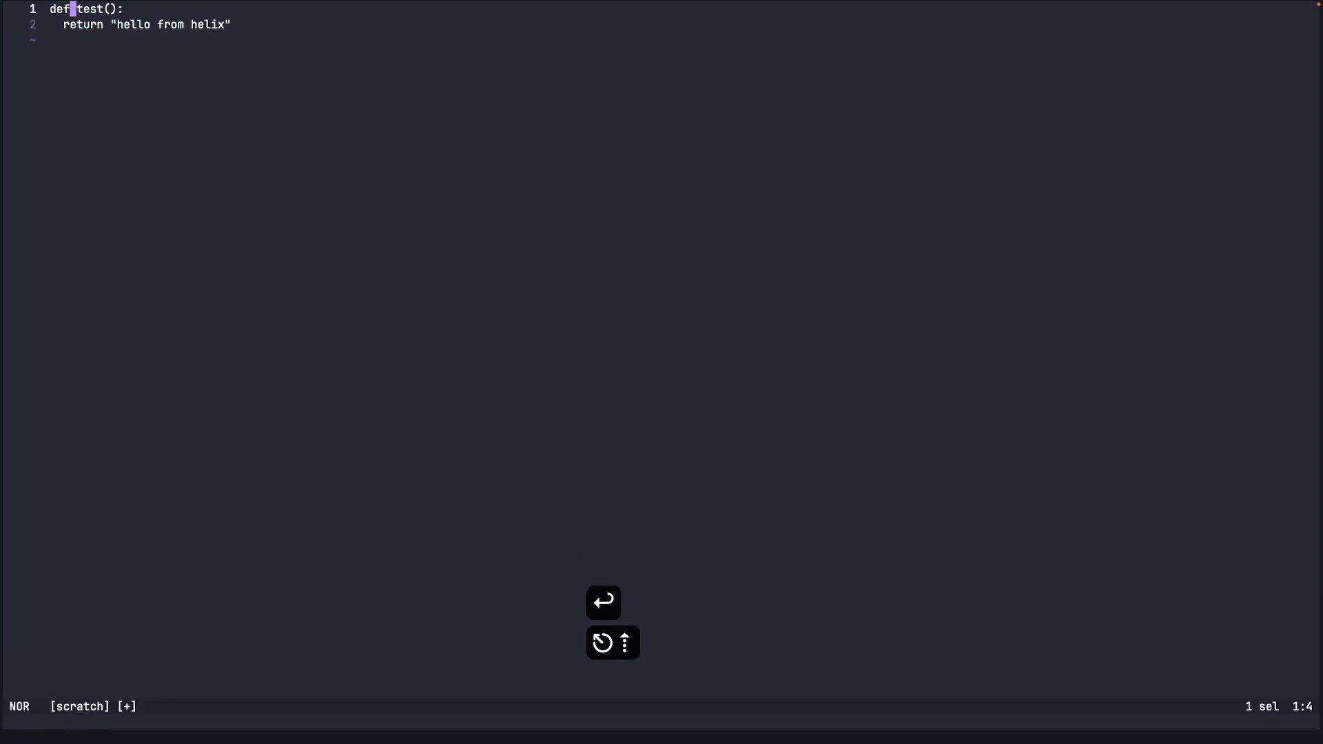
key(j)
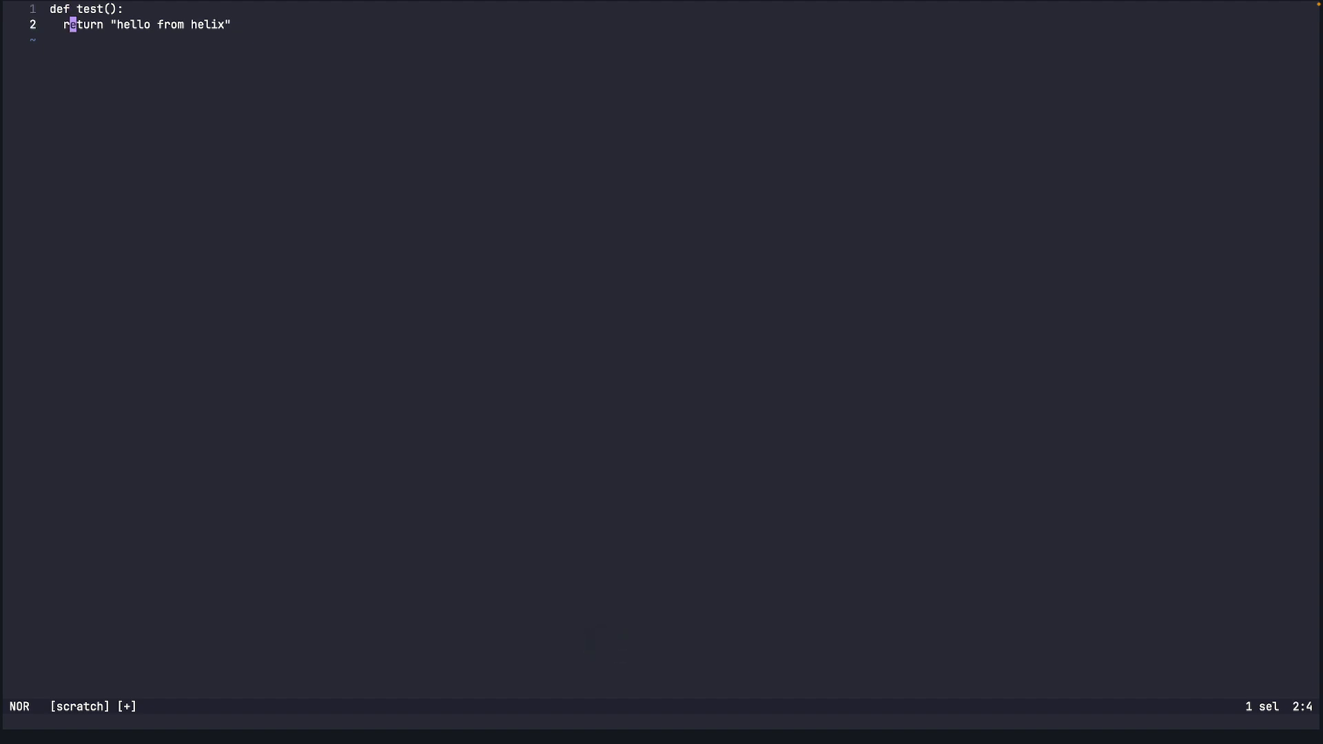
text(w)
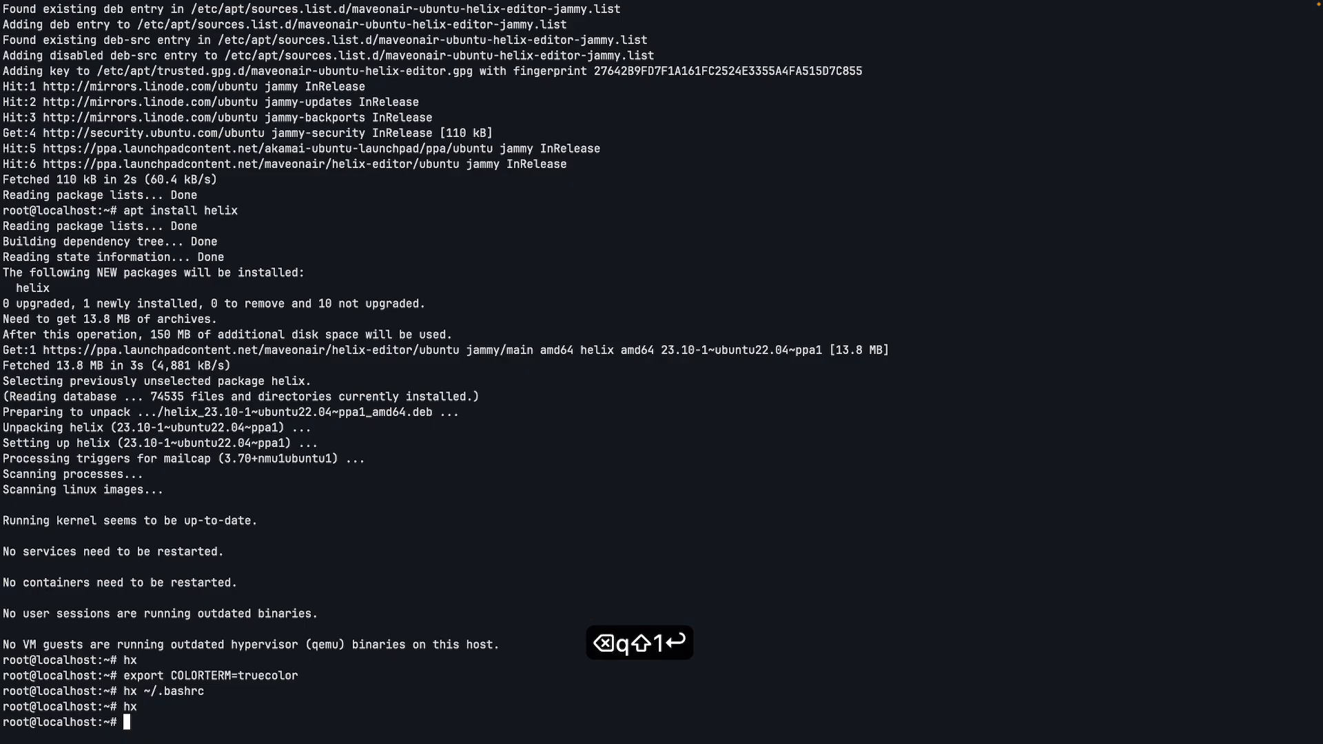
Launch Helix again from the shell, back in its default theme
key(Return)
text(config-reload)
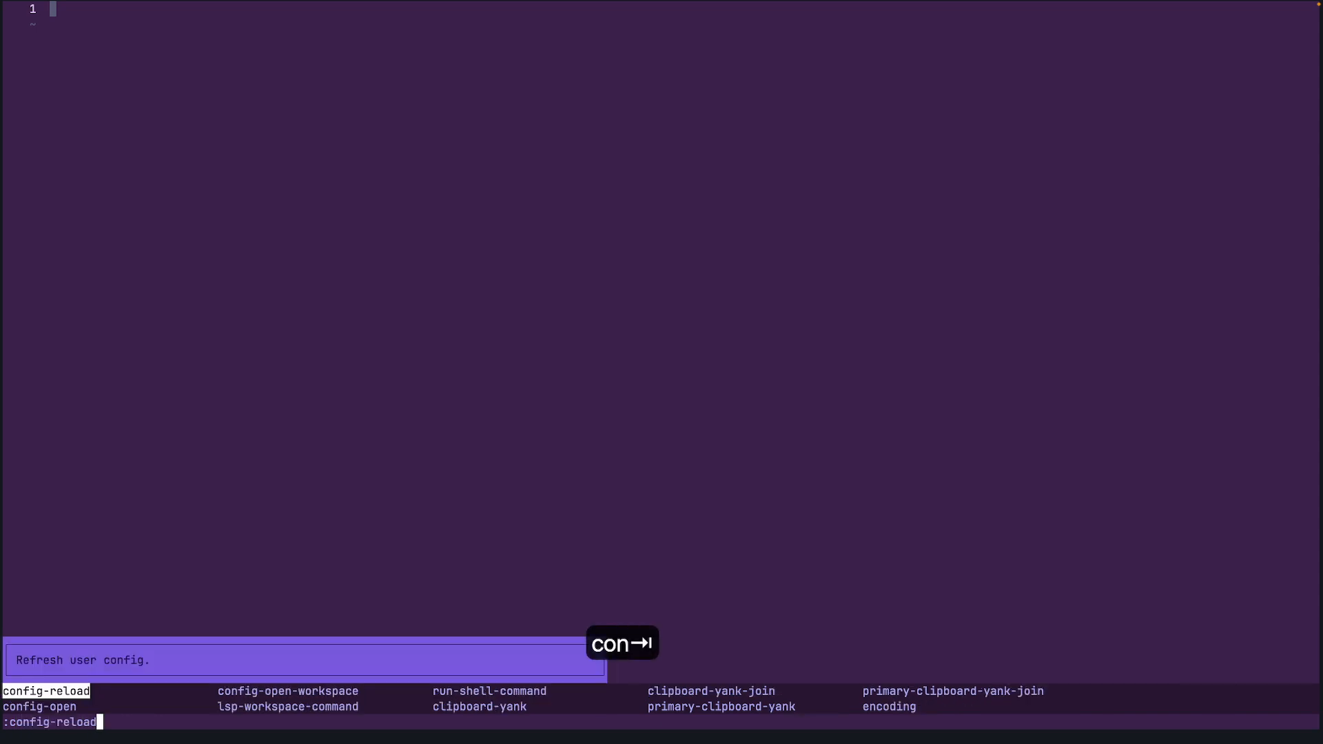
Open config.toml via :config-open and write theme = "dracula" on its first line
key(Return)
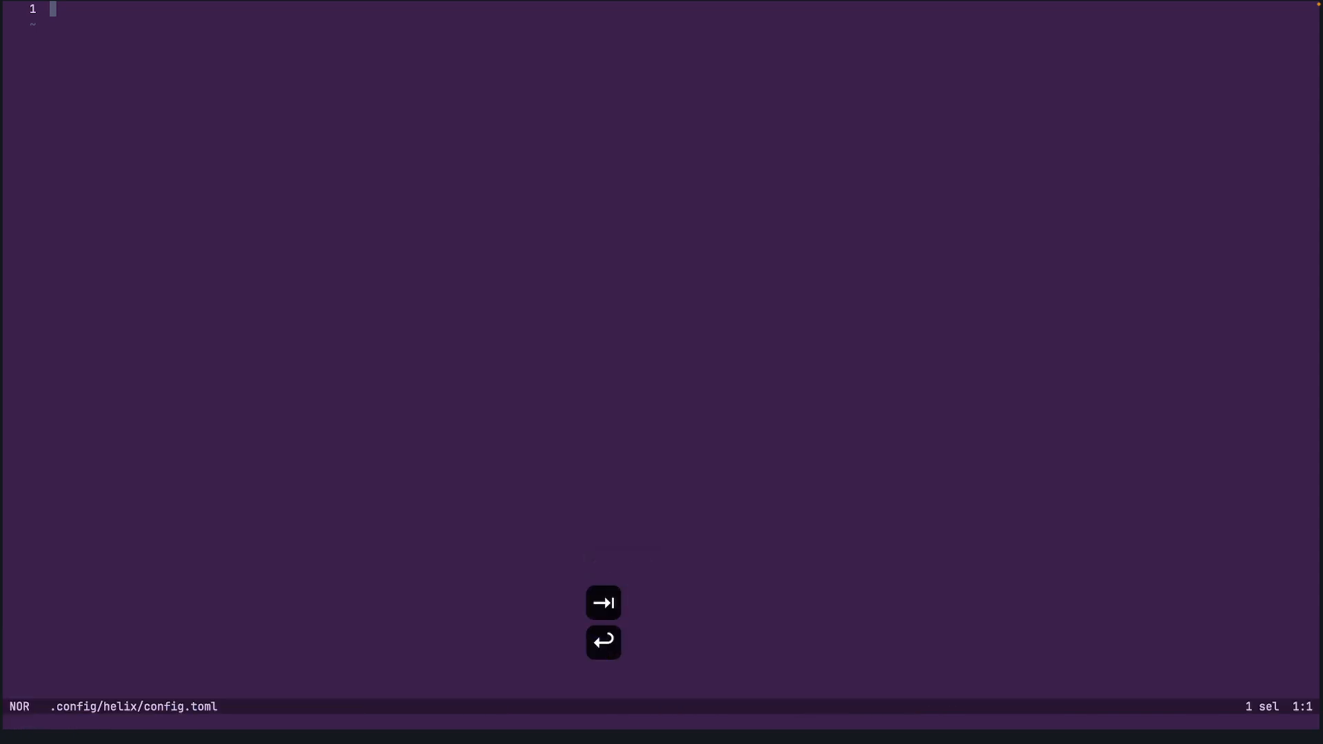
mouse_move(885, 422)
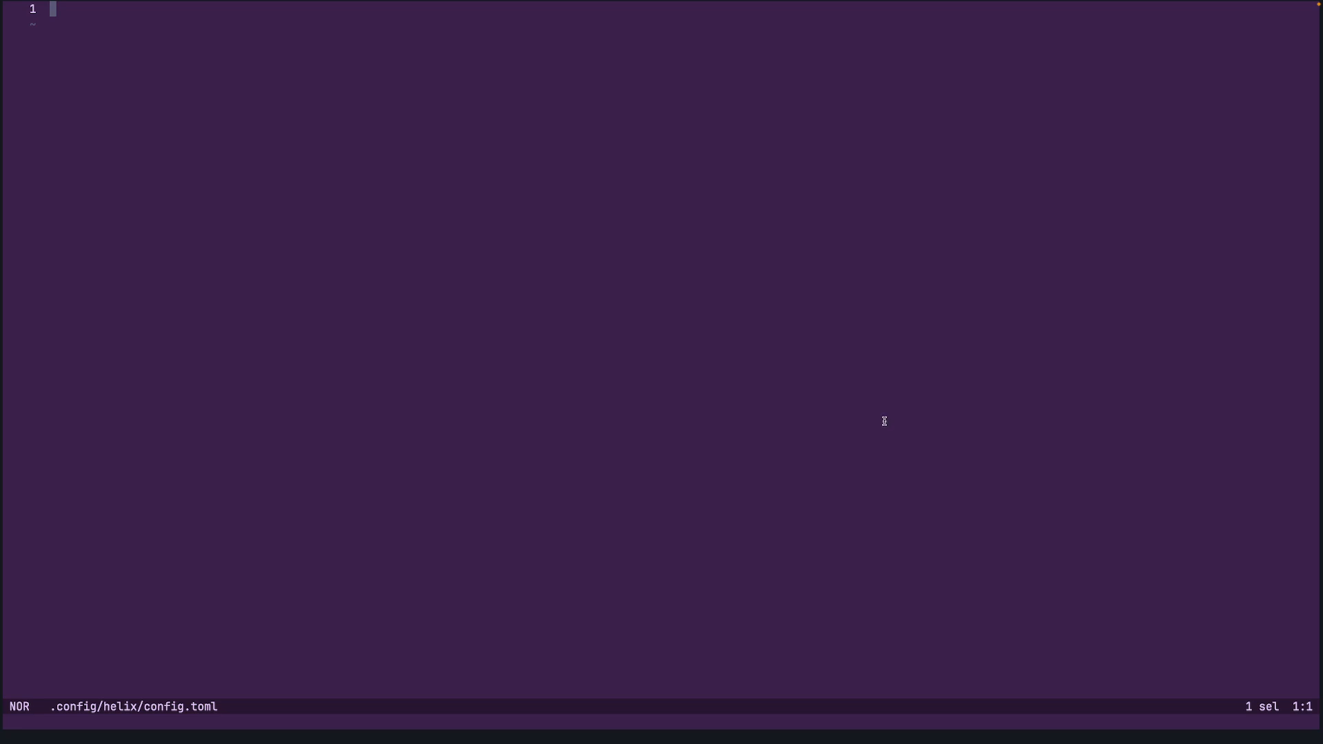
mouse_move(870, 416)
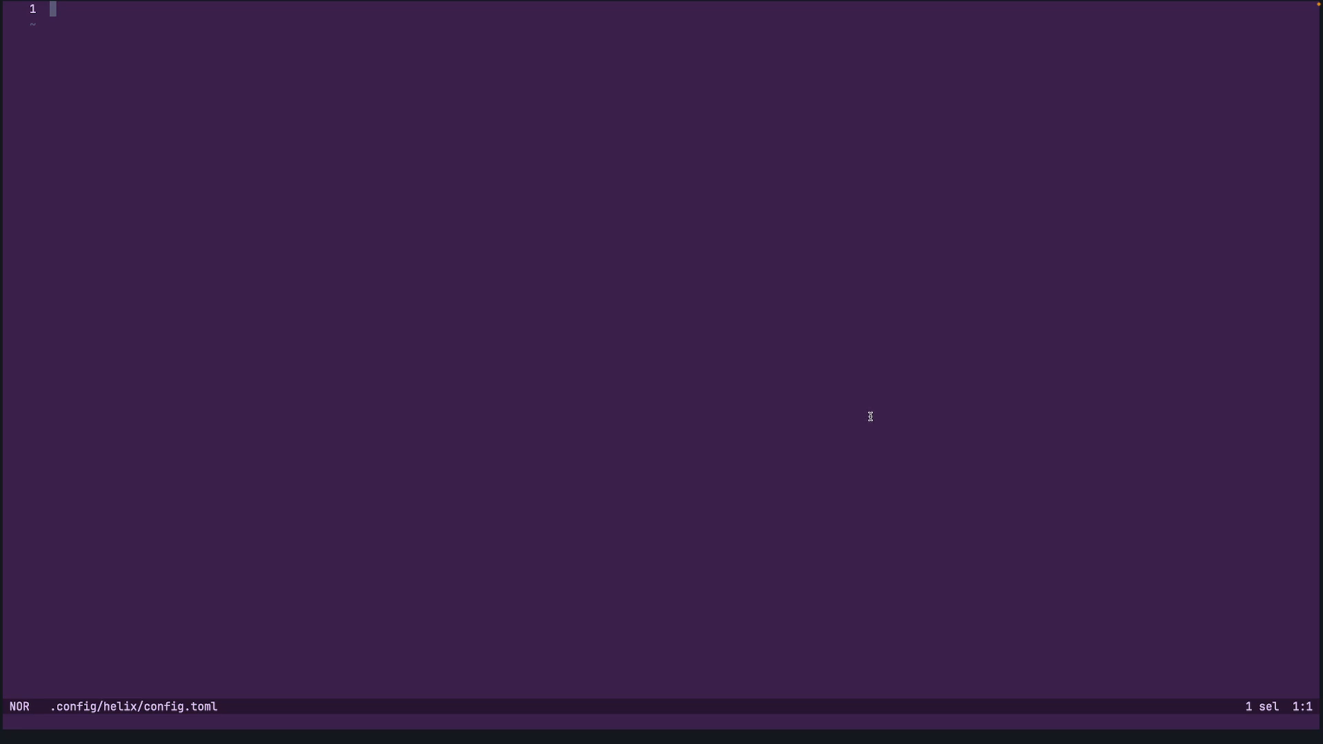
key(i)
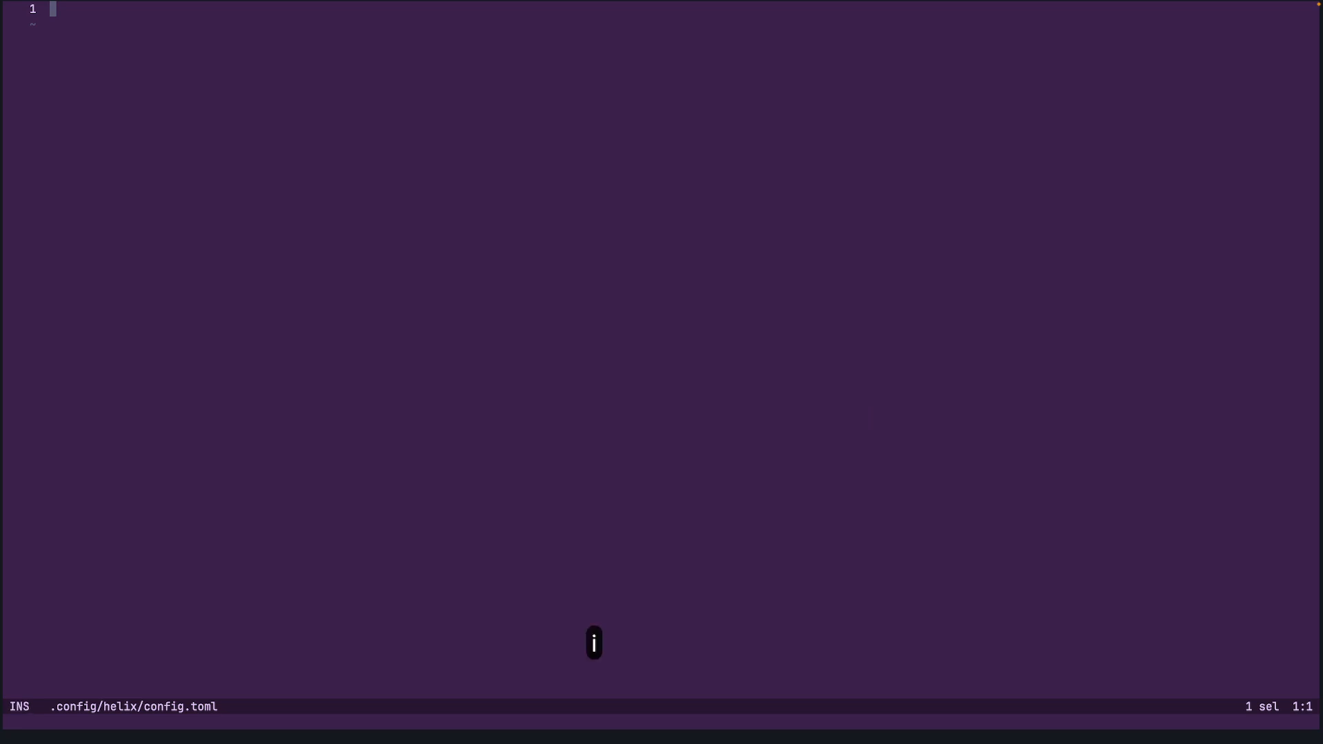
text(theme)
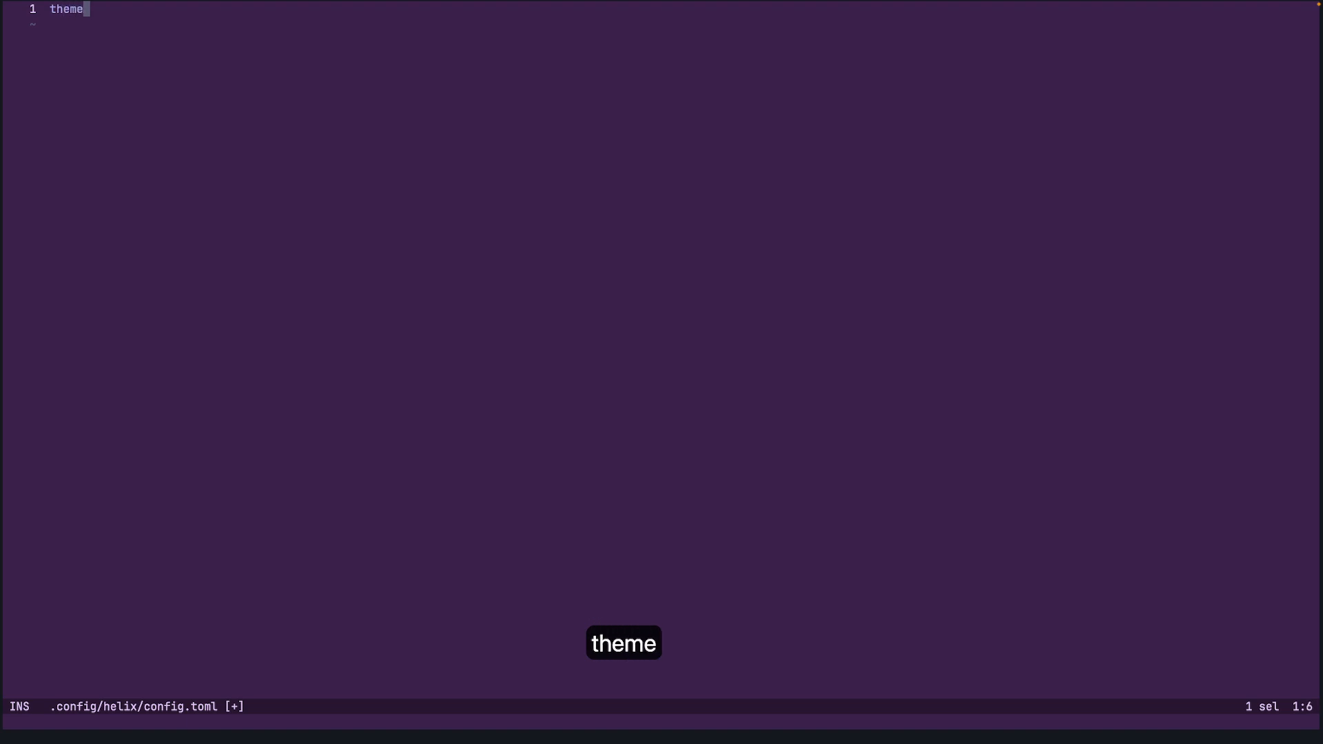
text(= "")
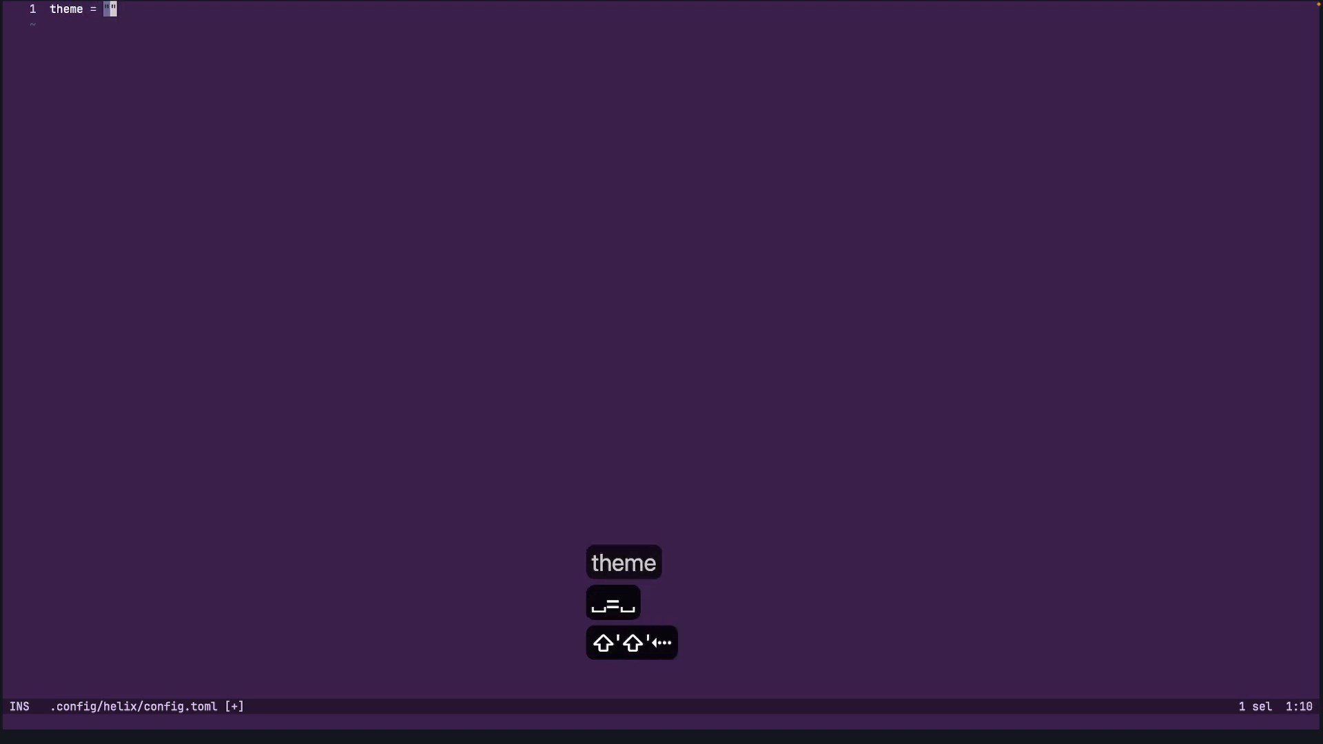
text(dracula)
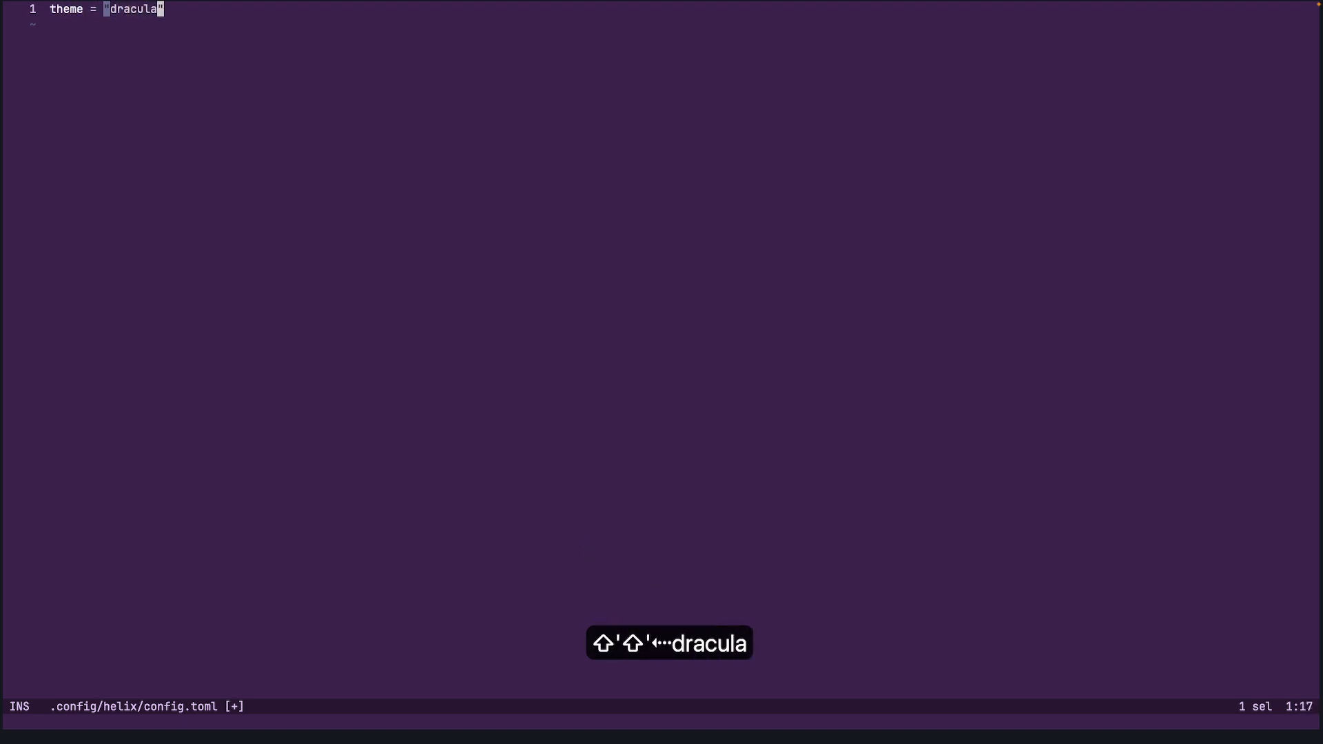
key(Escape)
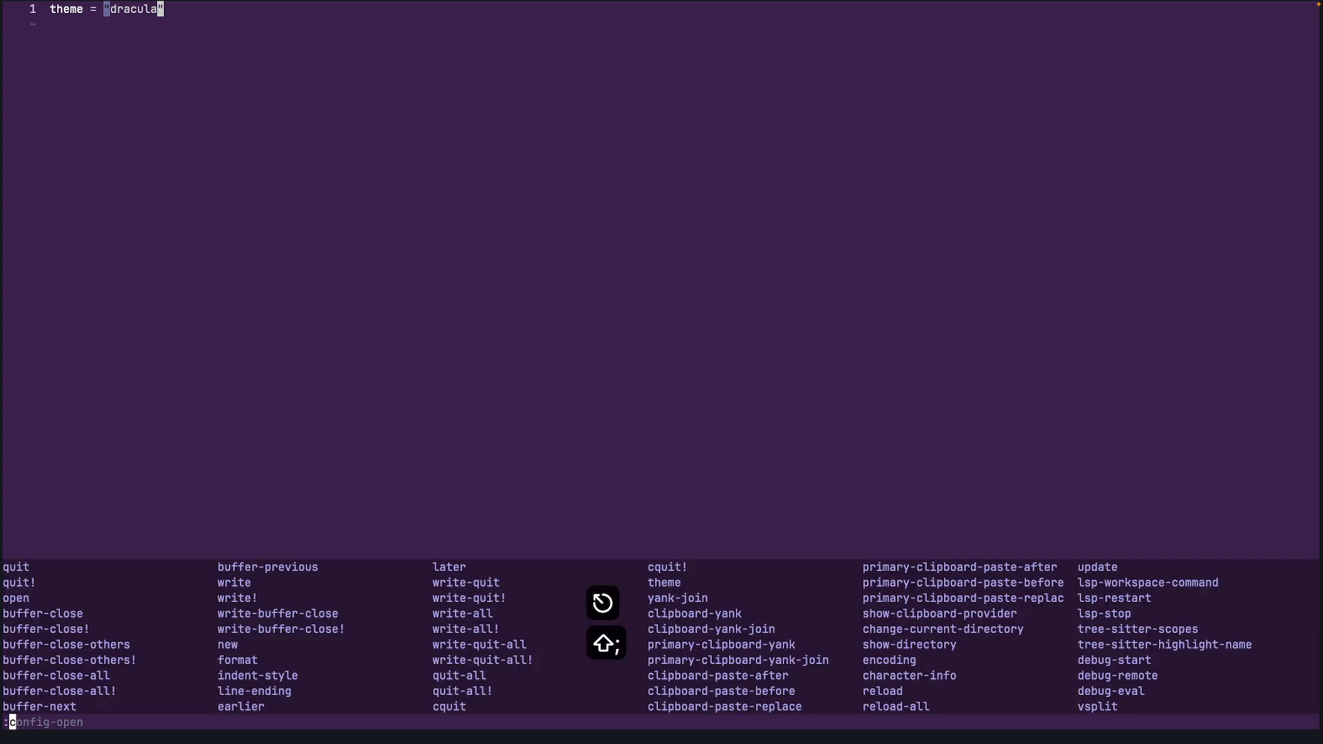
Save config.toml and close it with :wq
text(wq)
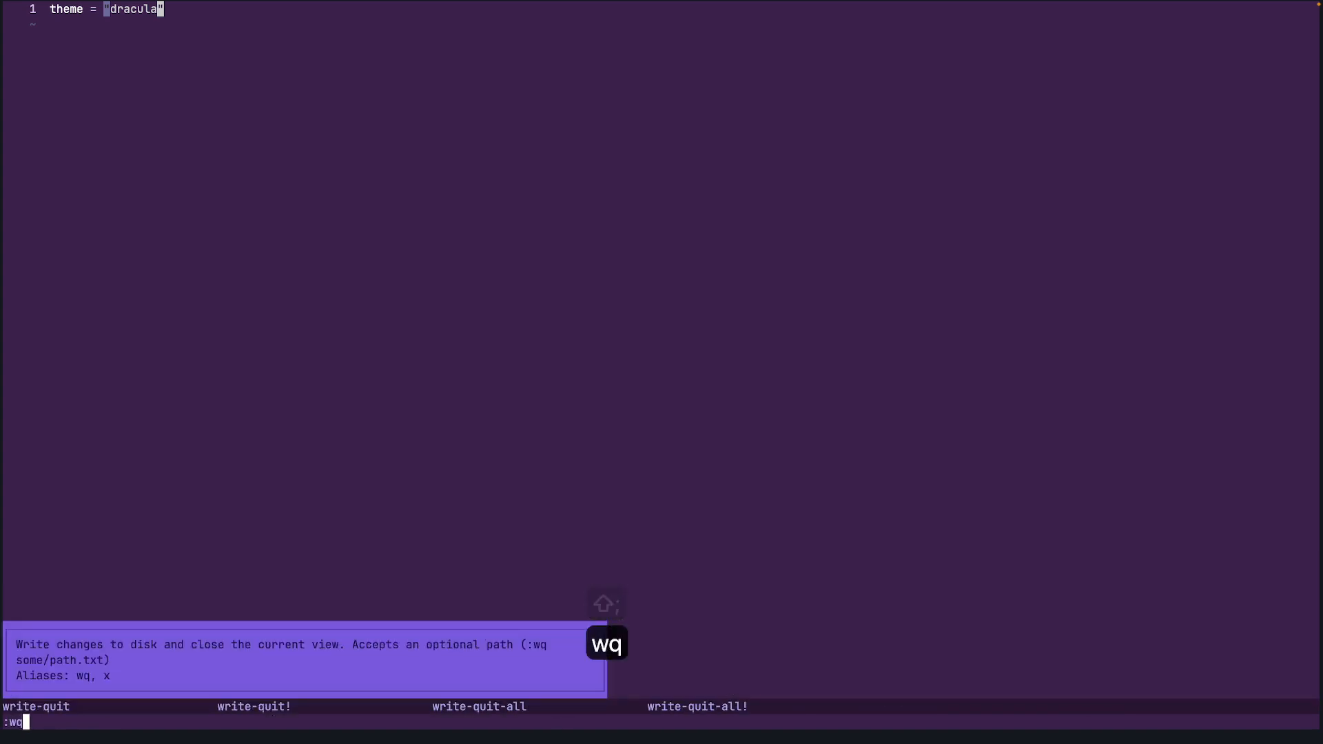
key(Return)
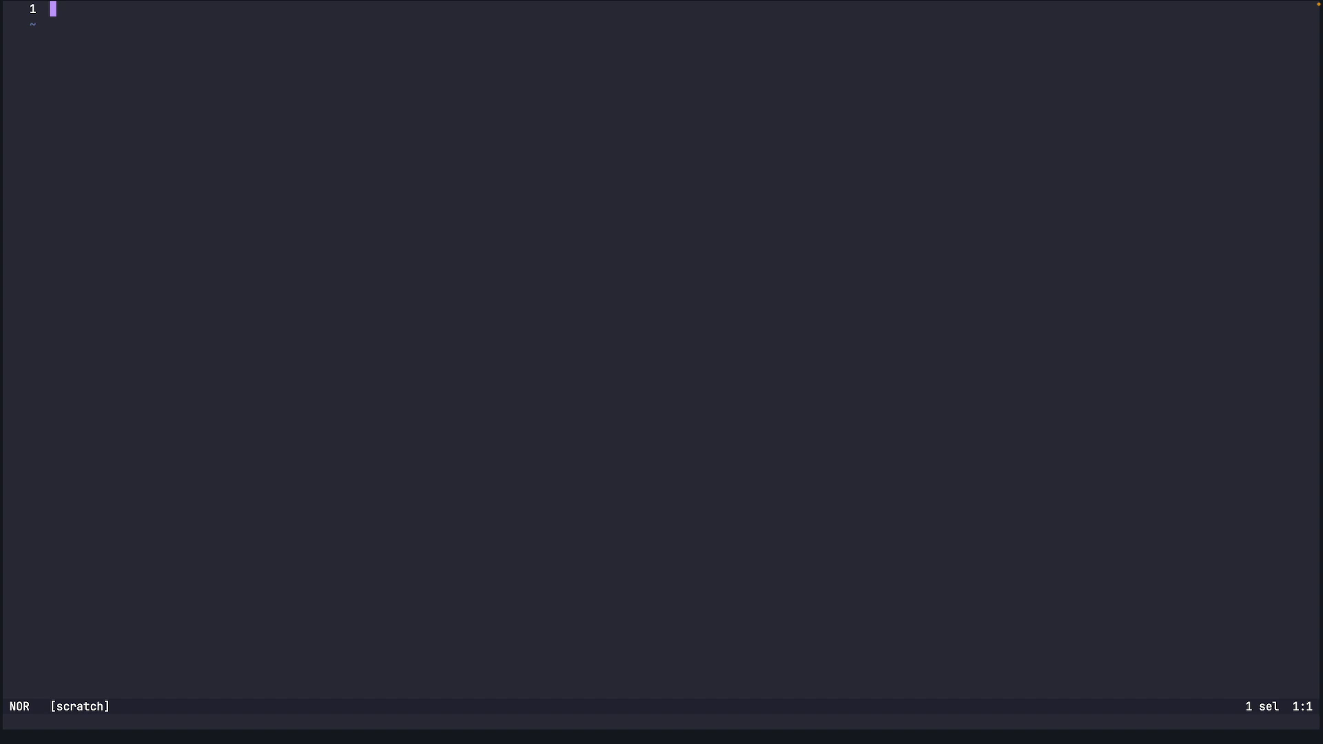
mouse_move(849, 565)
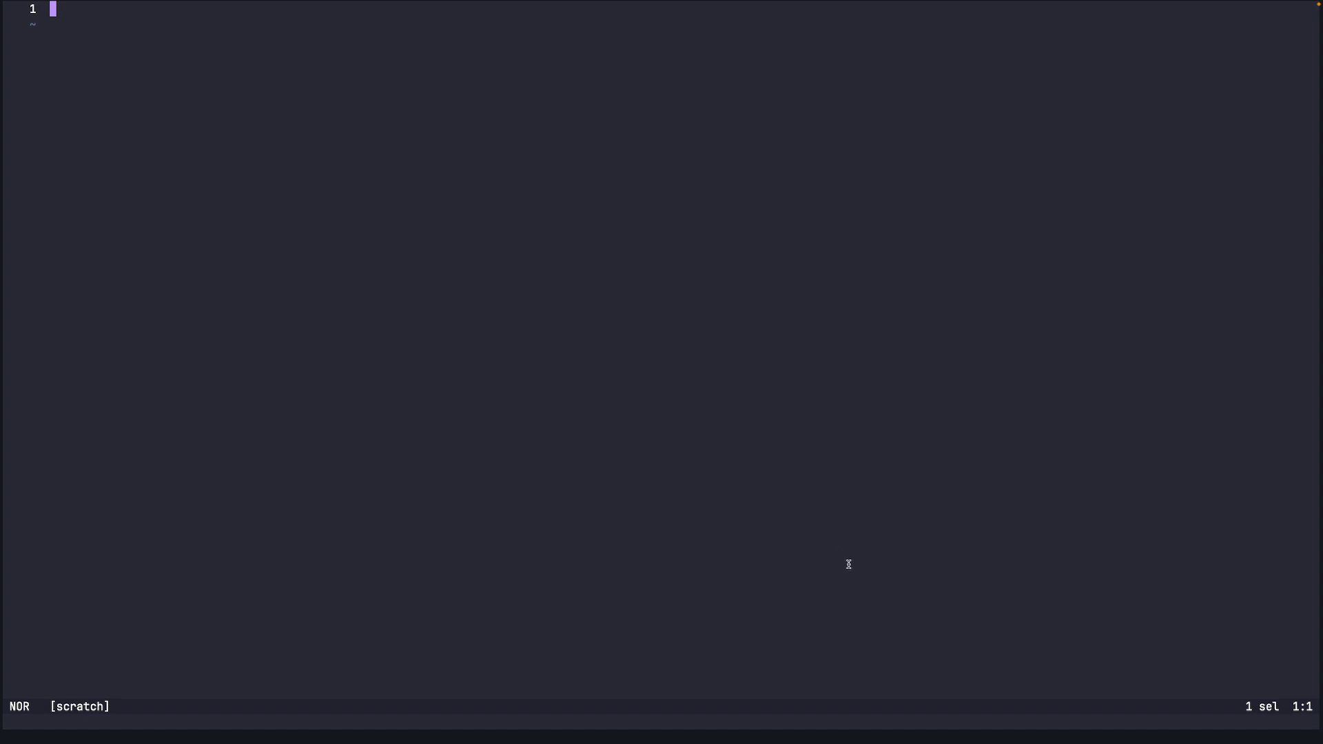